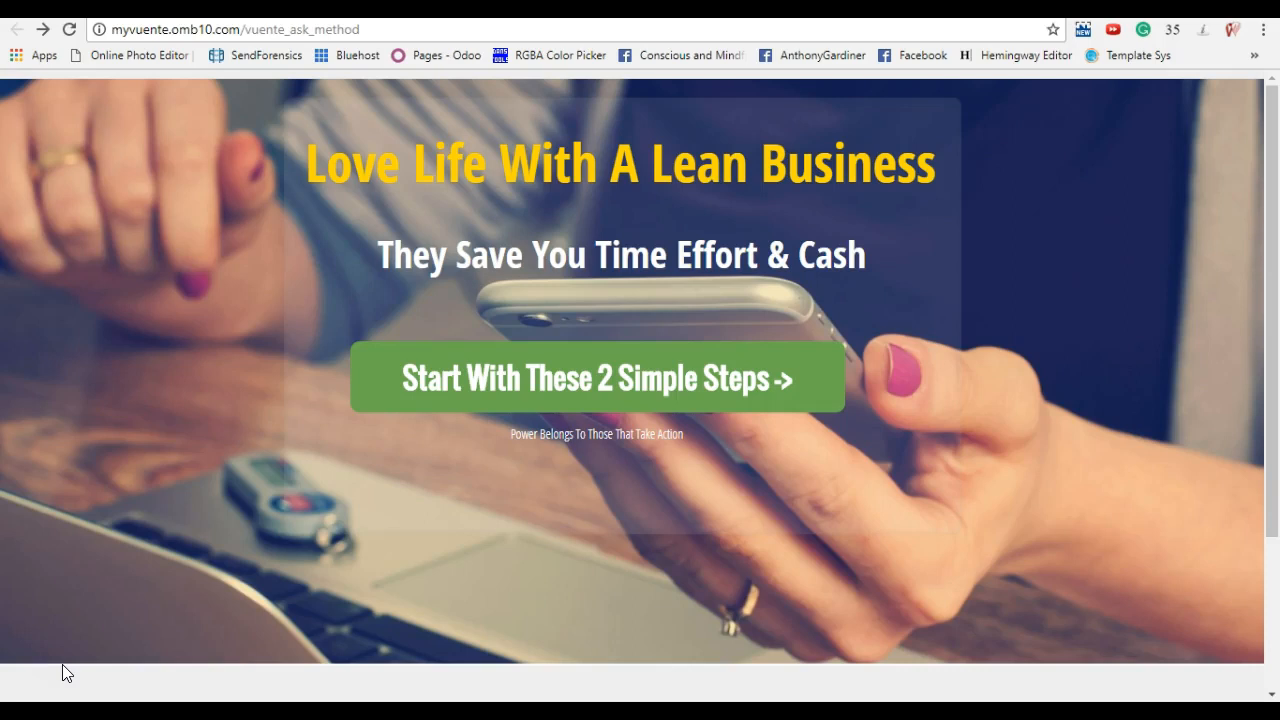
mouse_move(416, 508)
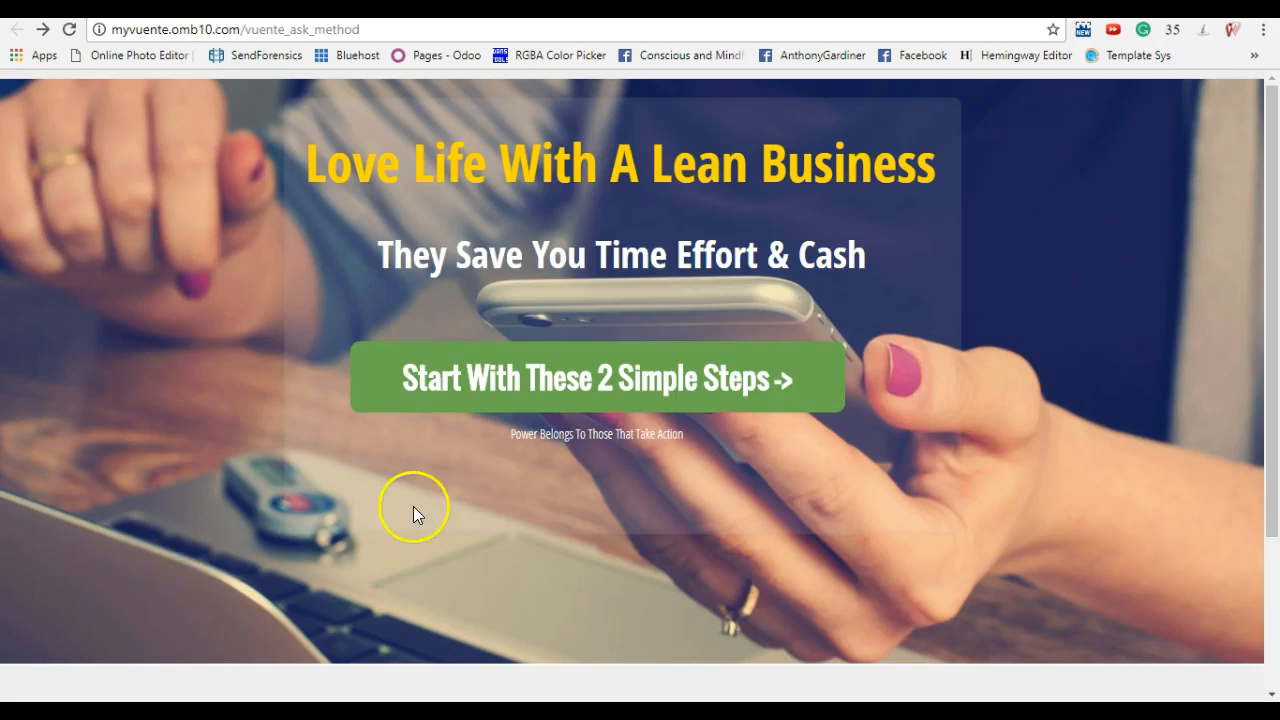
mouse_move(644, 390)
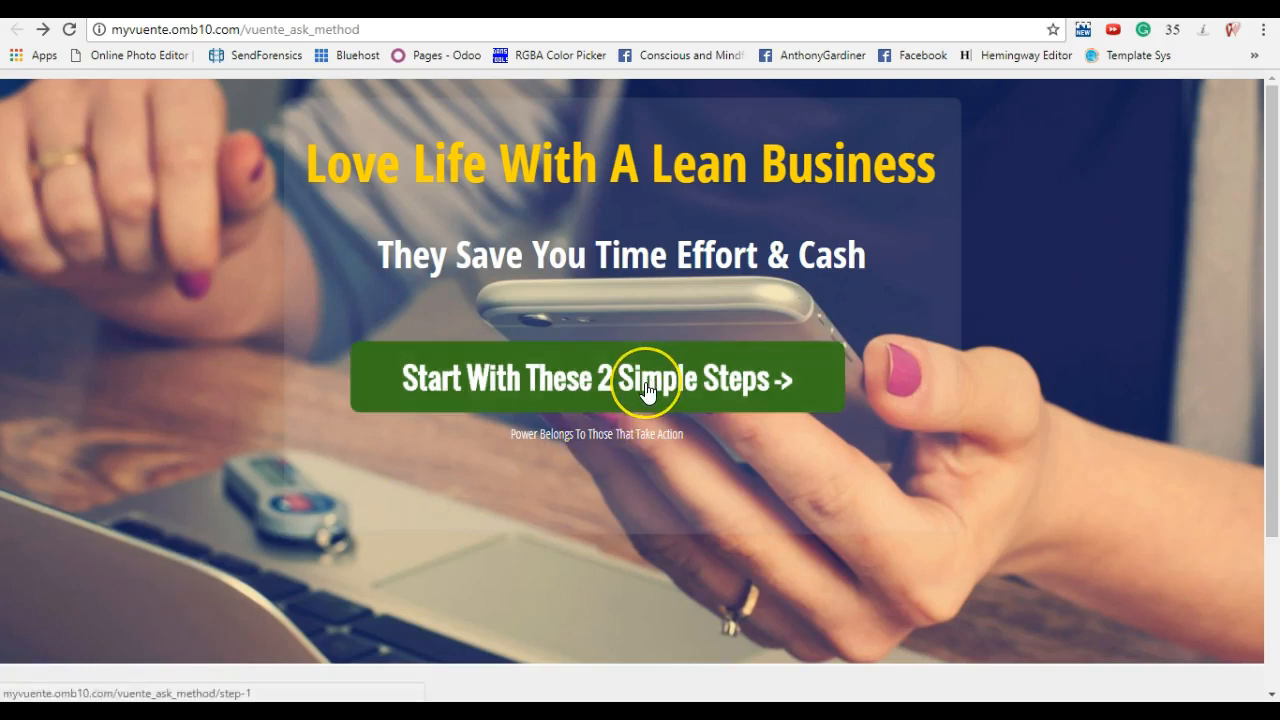
mouse_move(516, 410)
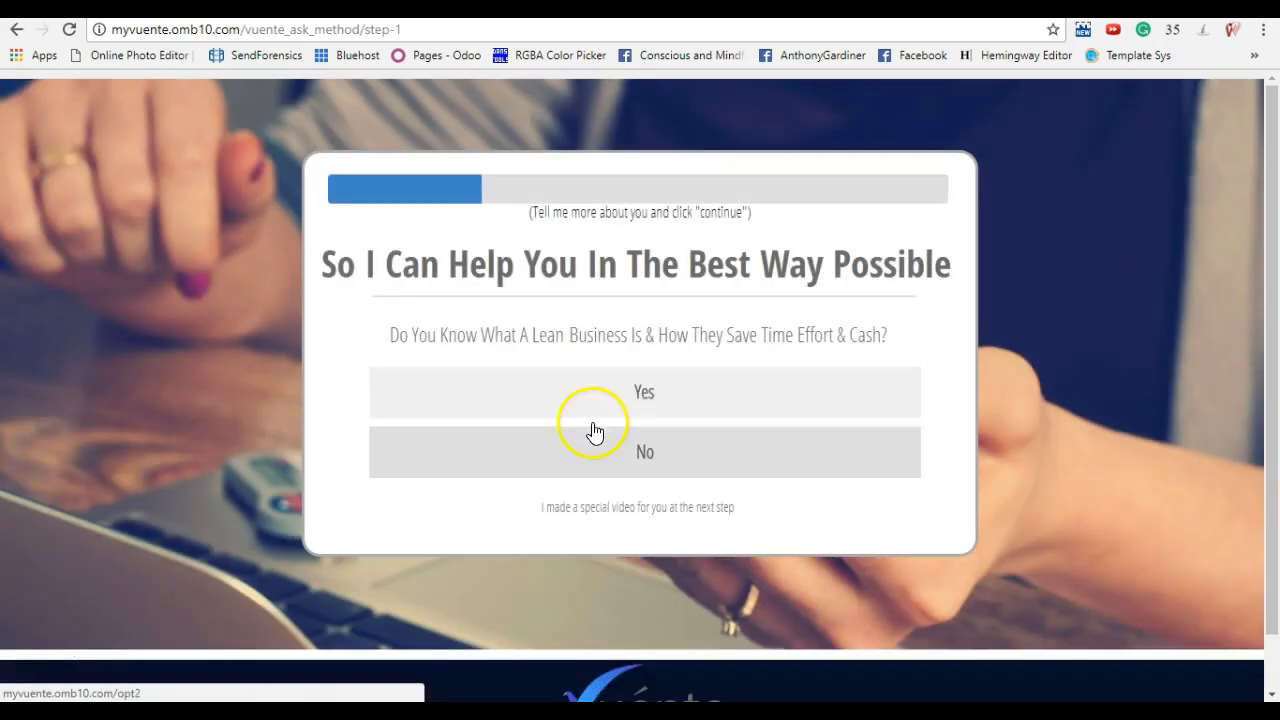
left_click(644, 392)
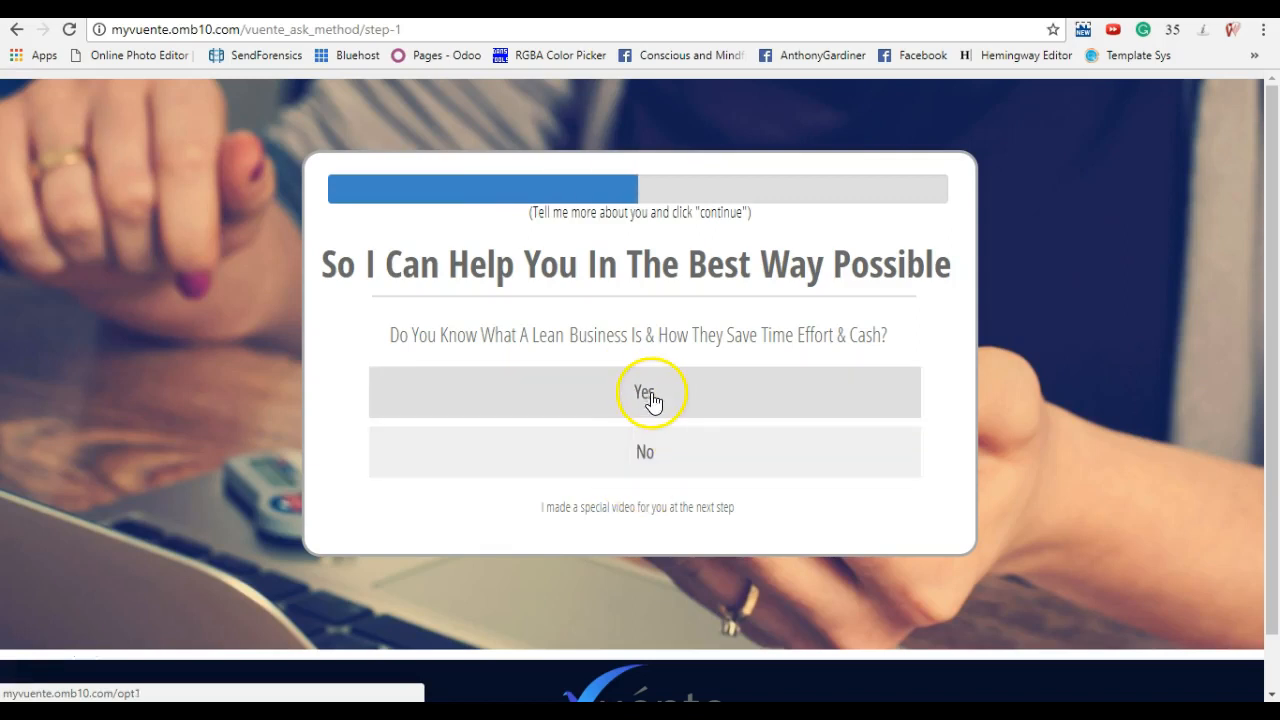
mouse_move(538, 128)
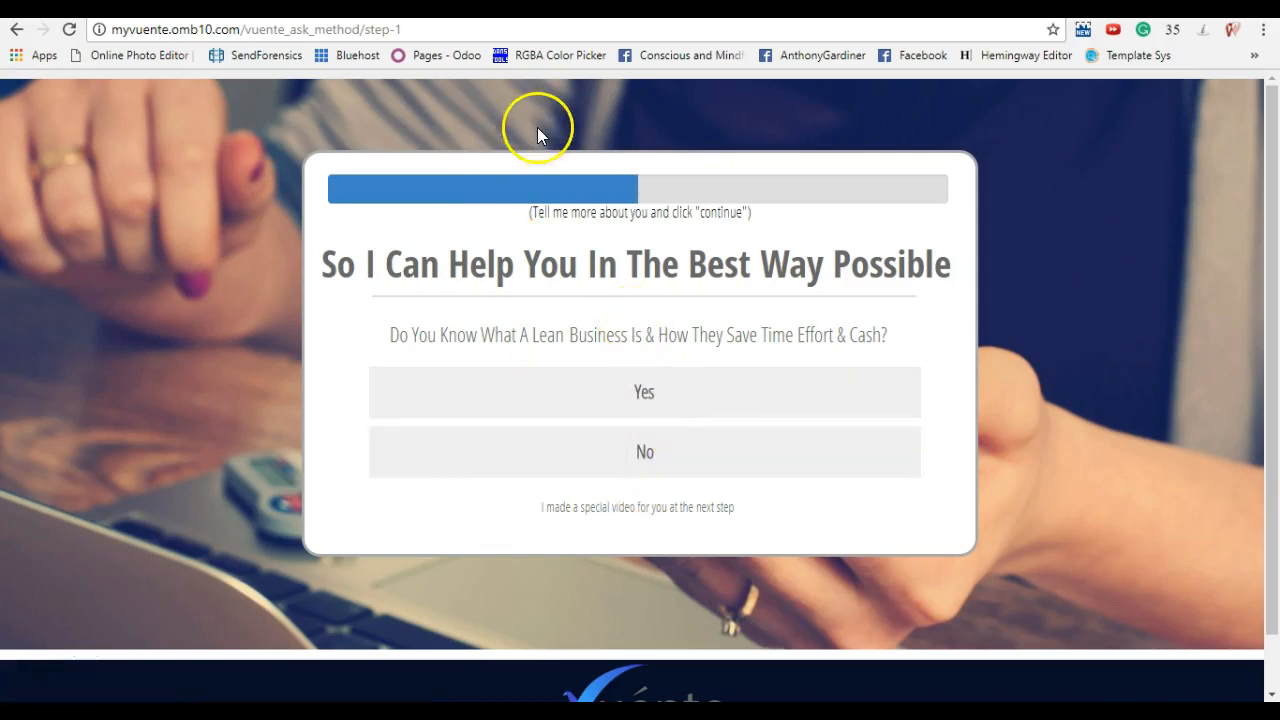
left_click(256, 30)
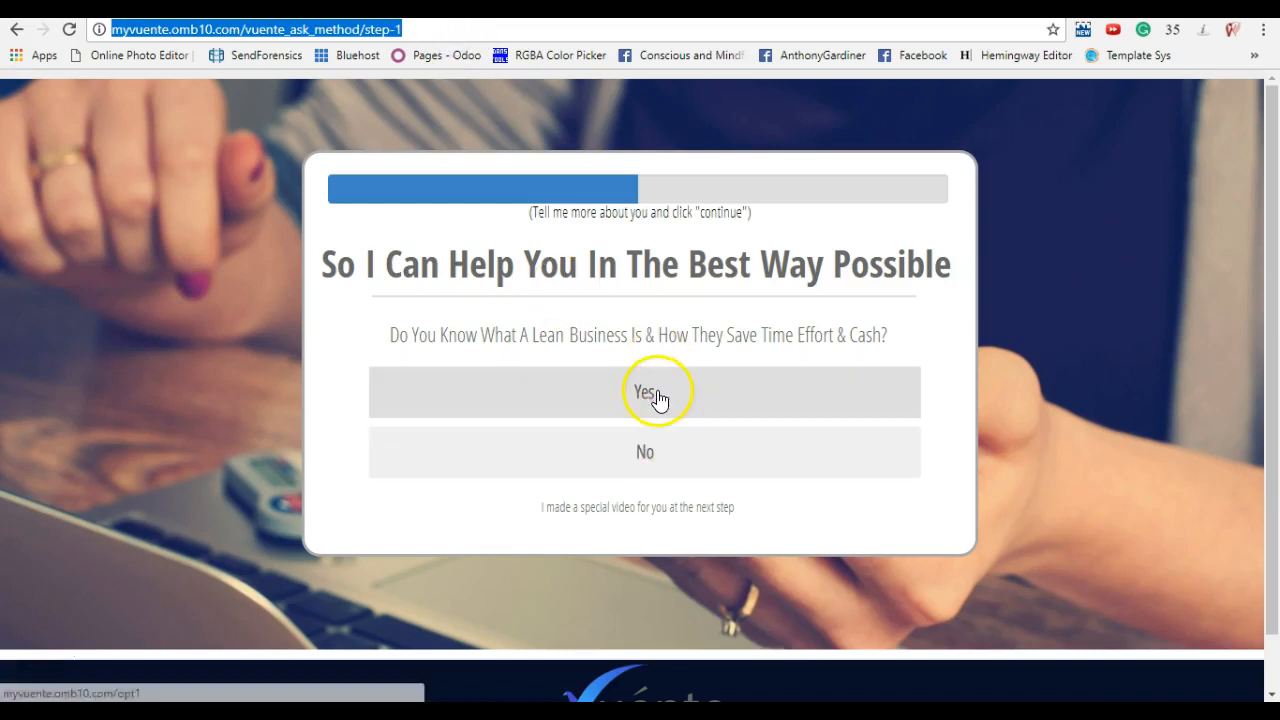
left_click(644, 390)
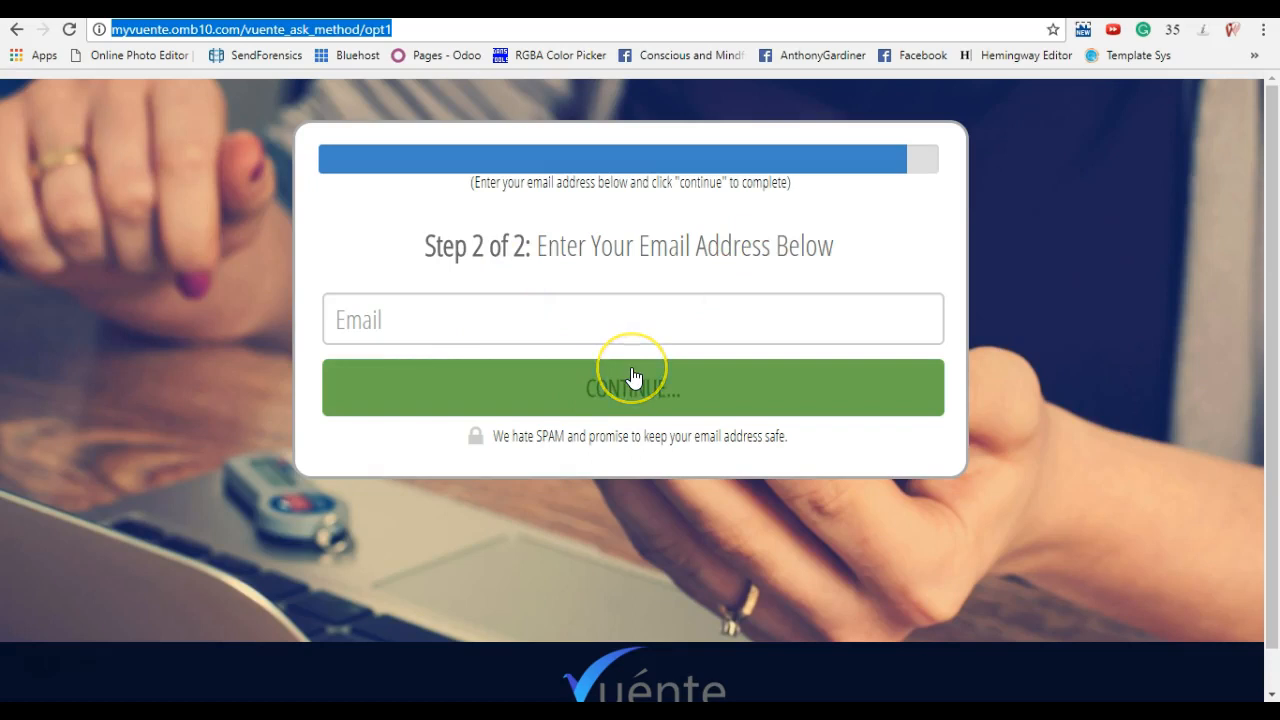
mouse_move(624, 404)
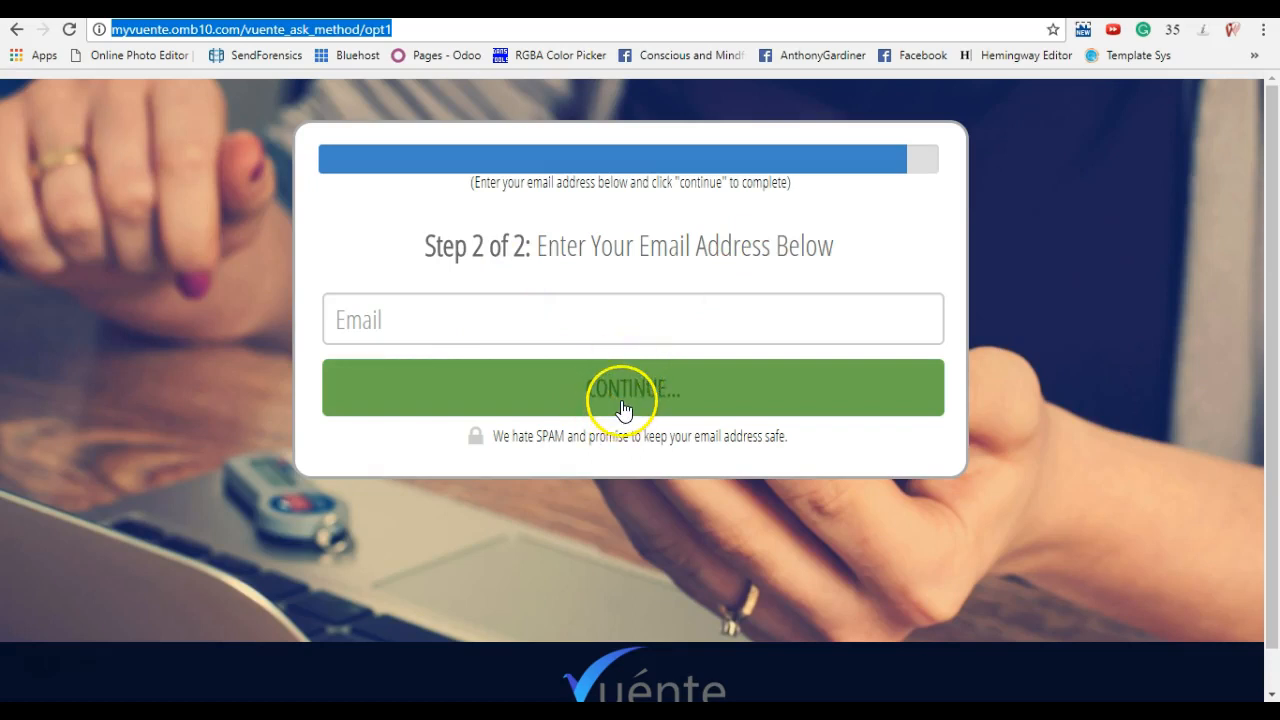
mouse_move(484, 160)
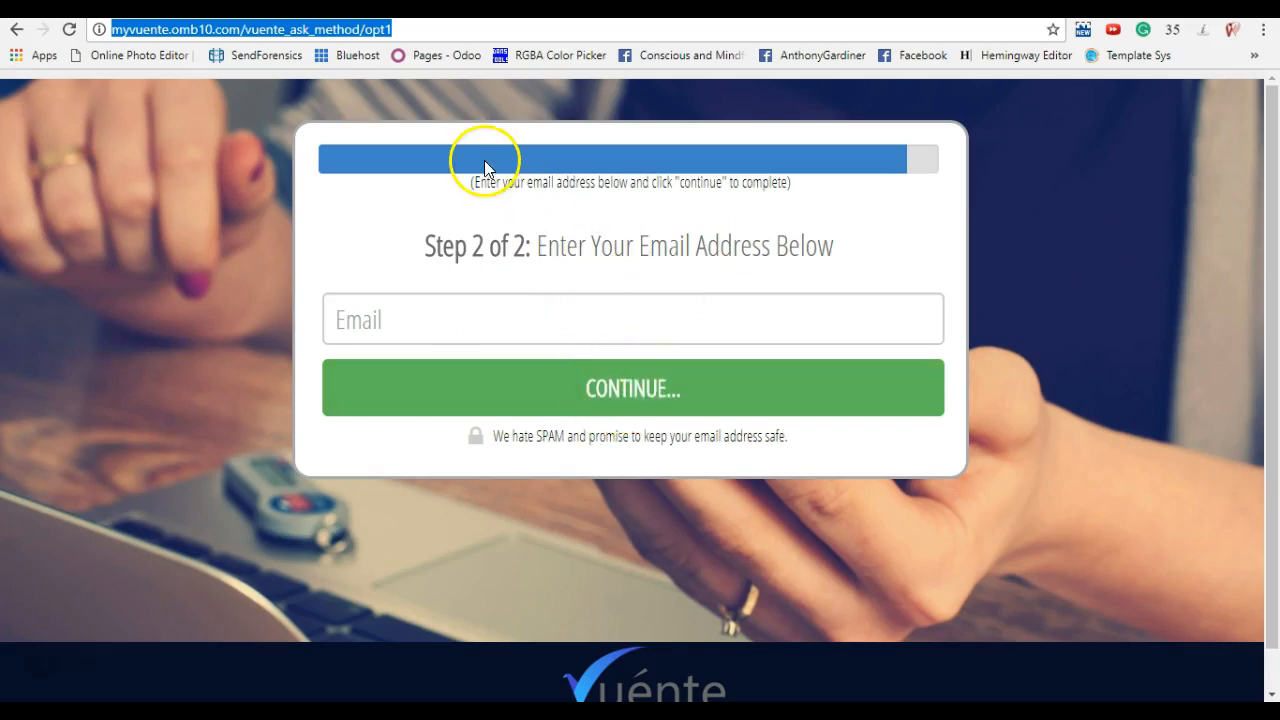
mouse_move(12, 40)
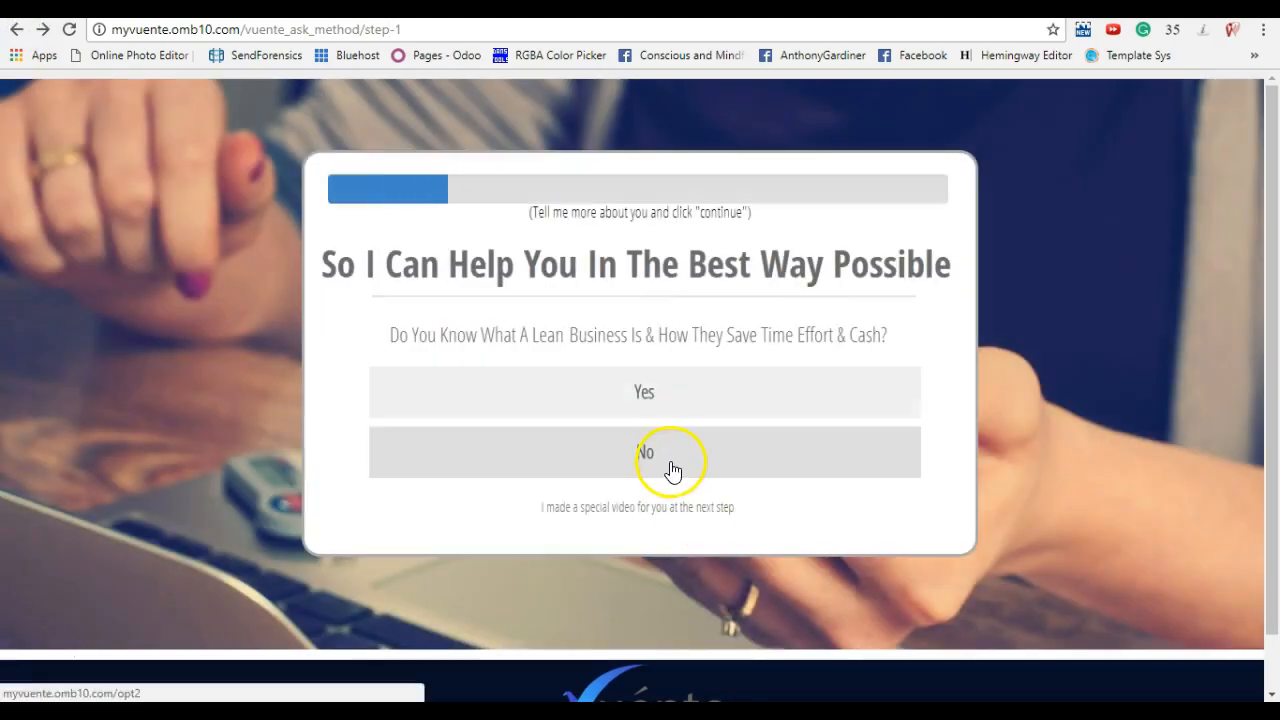
Answer No to reach the Opt2 email page and return to the landing page editor.
left_click(644, 452)
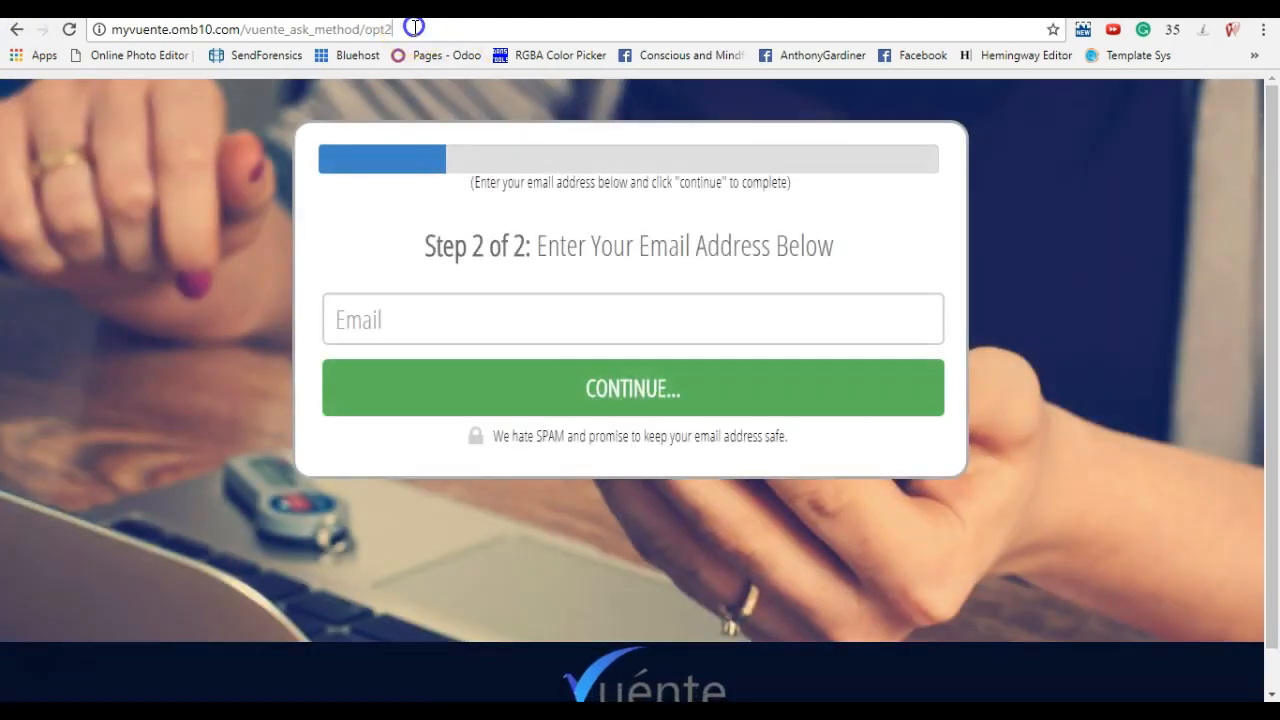
left_click(250, 28)
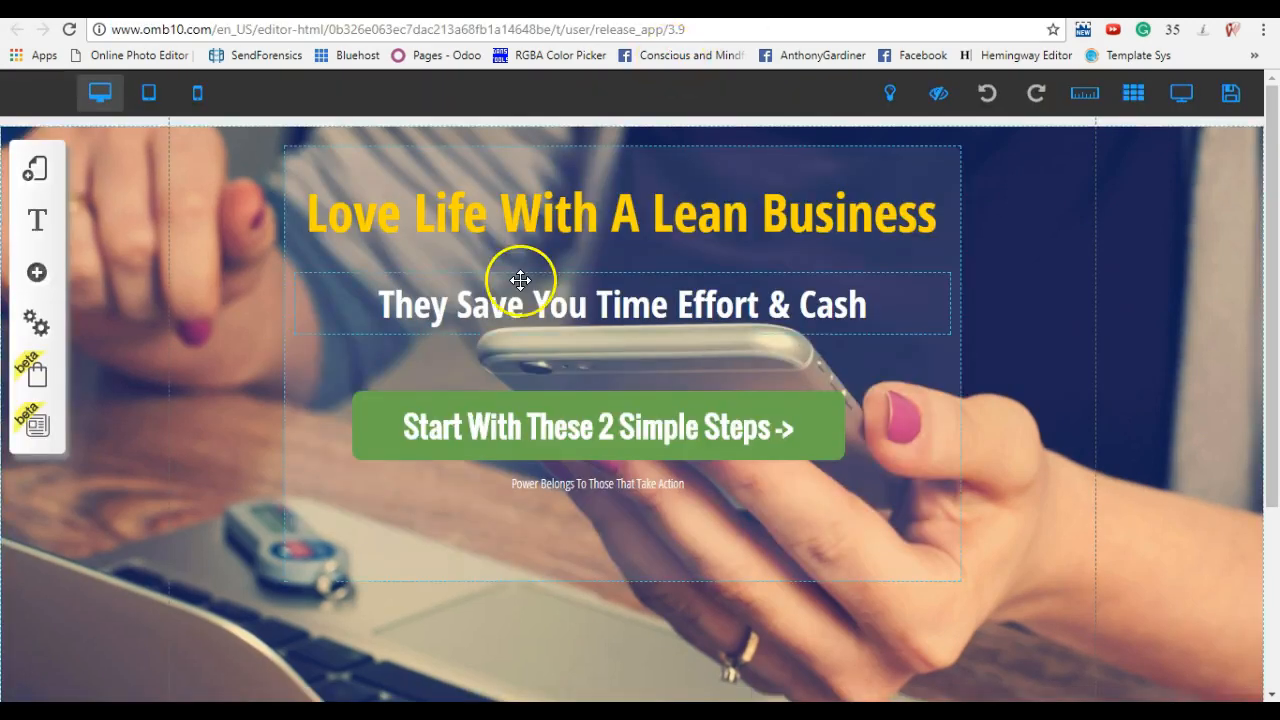
Show the Ask Method Funnel layout's pages: Ask Funnel, Opt1, Opt2 and STEP-1.
left_click(36, 168)
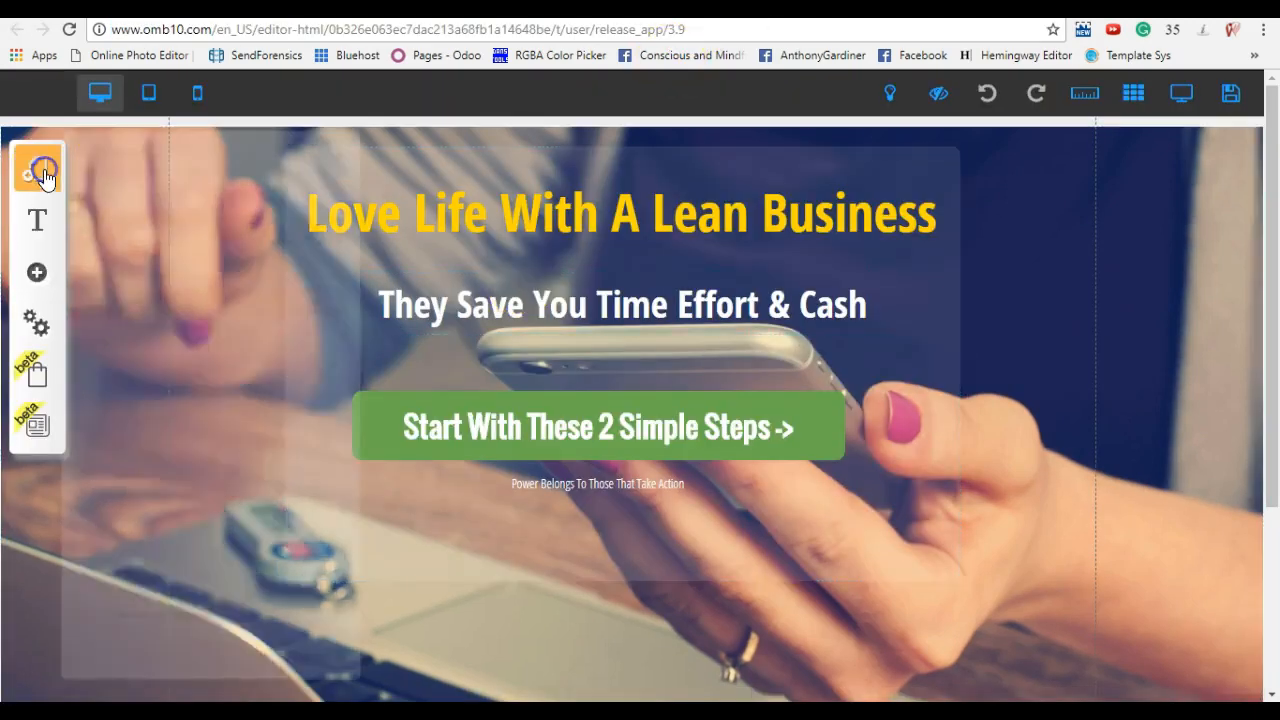
left_click(36, 168)
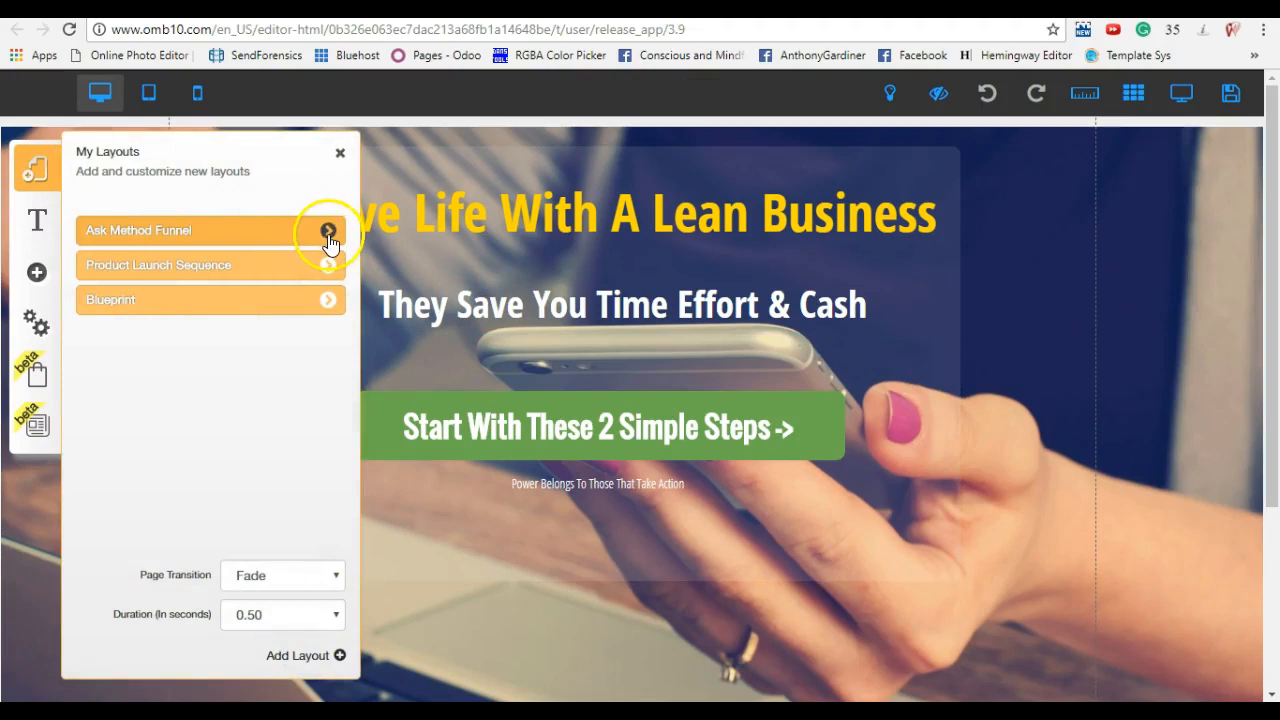
left_click(328, 230)
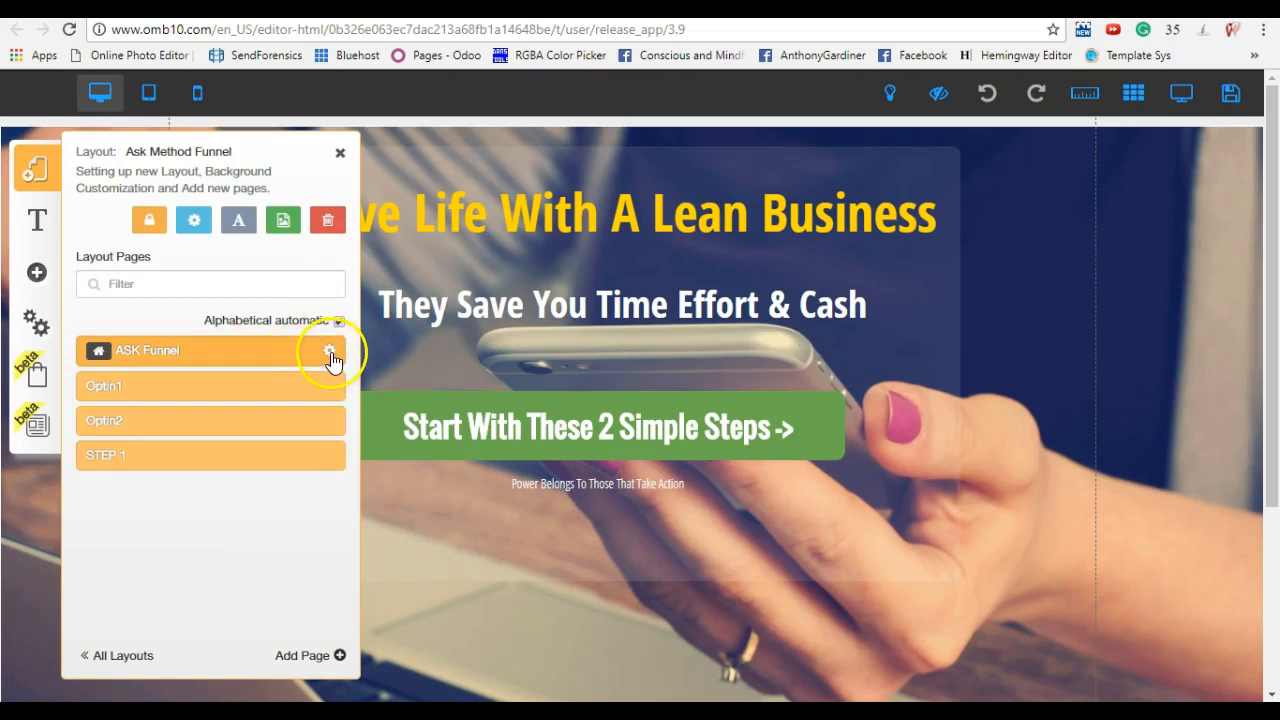
mouse_move(230, 352)
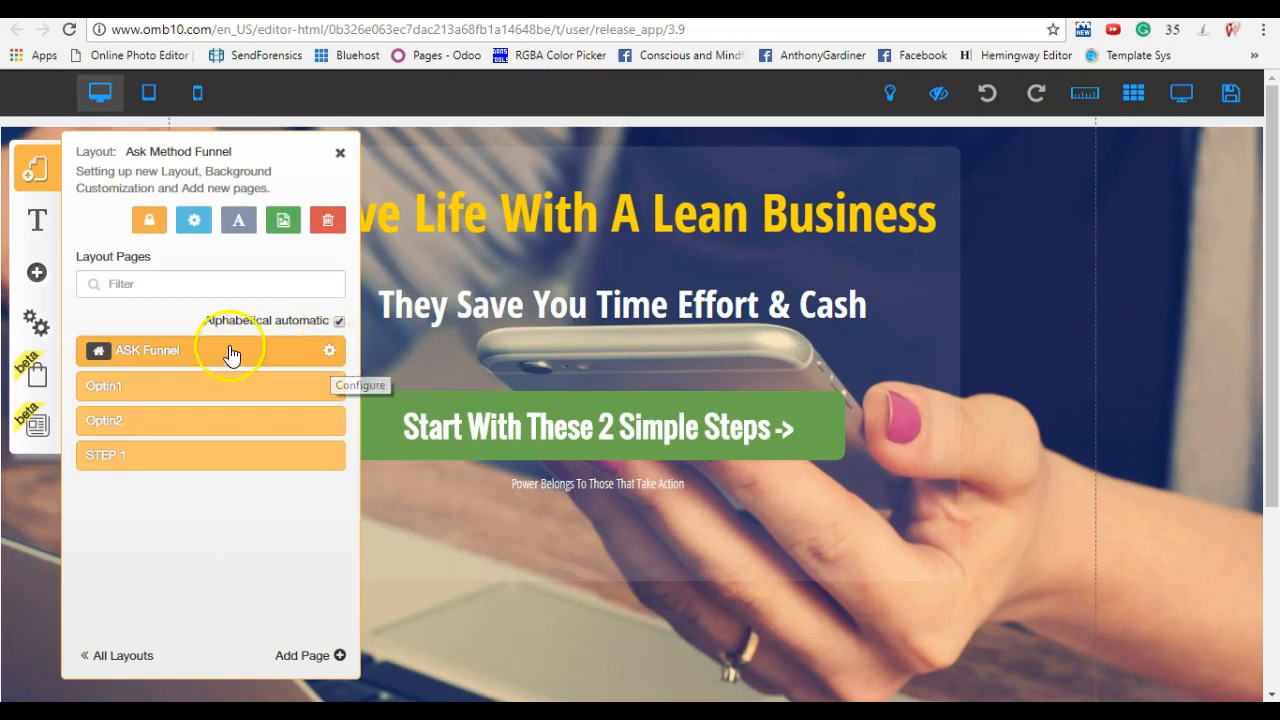
mouse_move(180, 410)
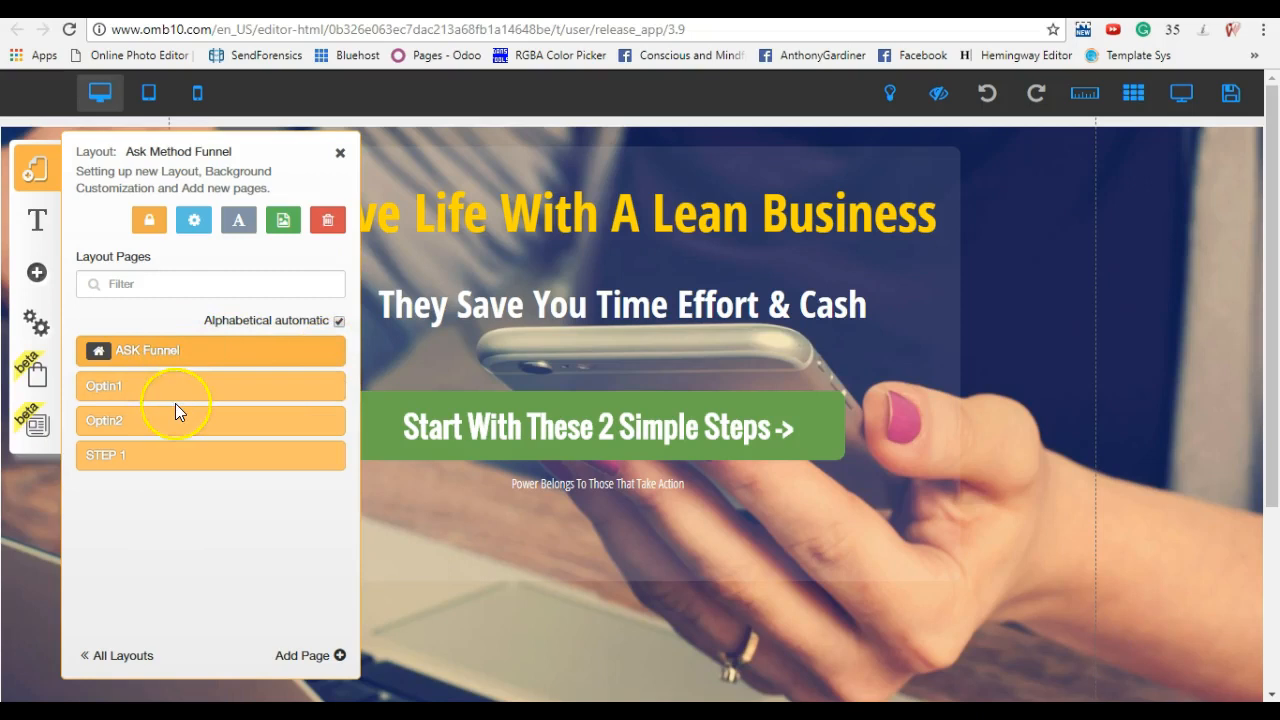
mouse_move(156, 492)
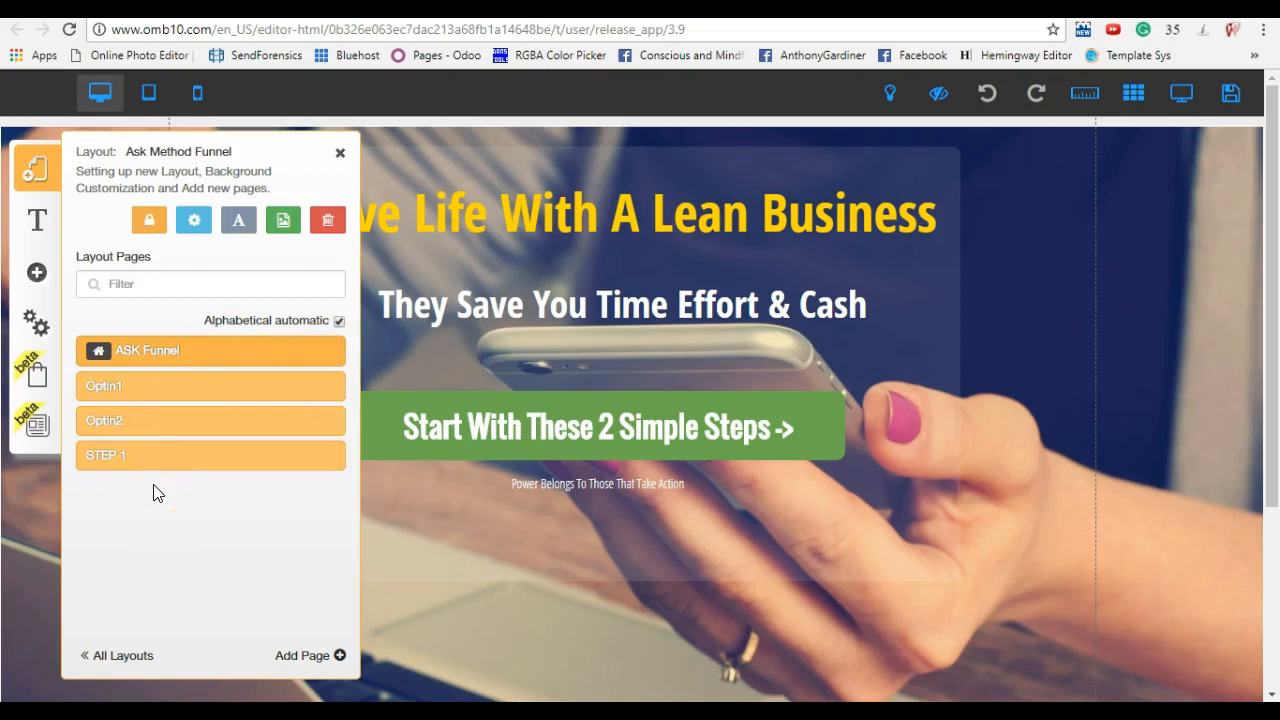
mouse_move(236, 388)
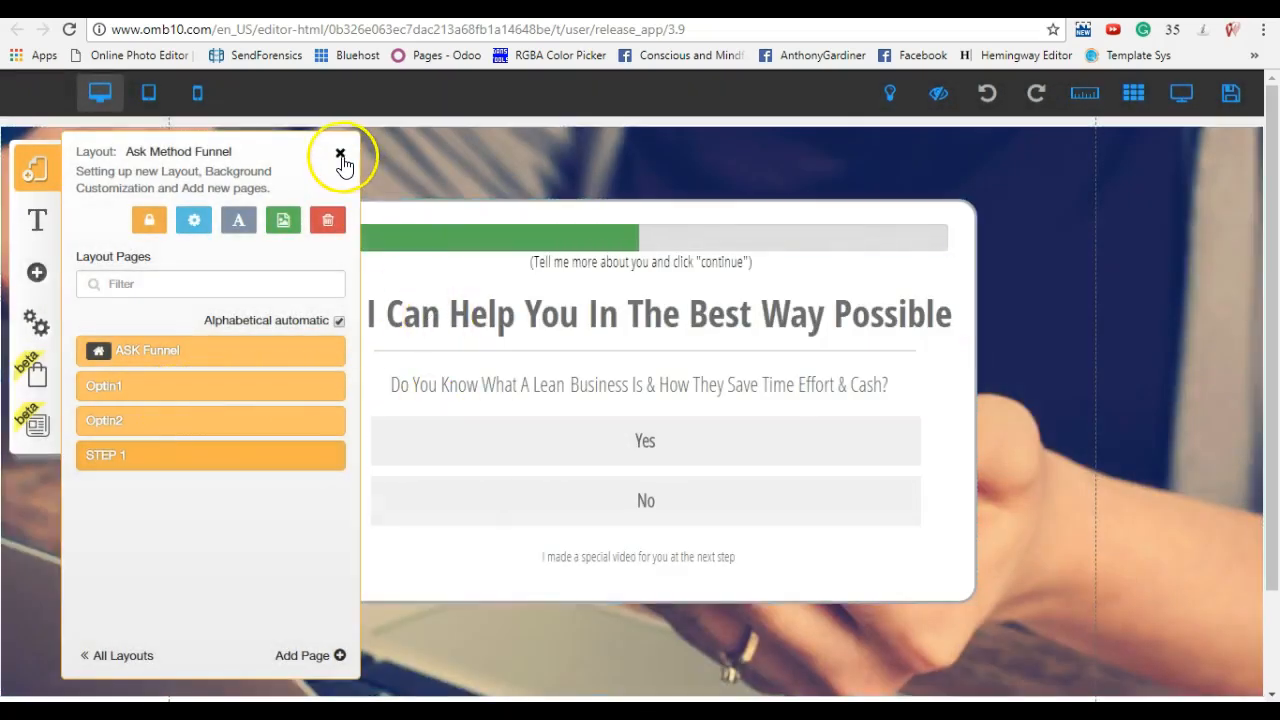
Give the STEP-1 Yes answer a page link pointing to Optin1 in the same tab.
left_click(340, 156)
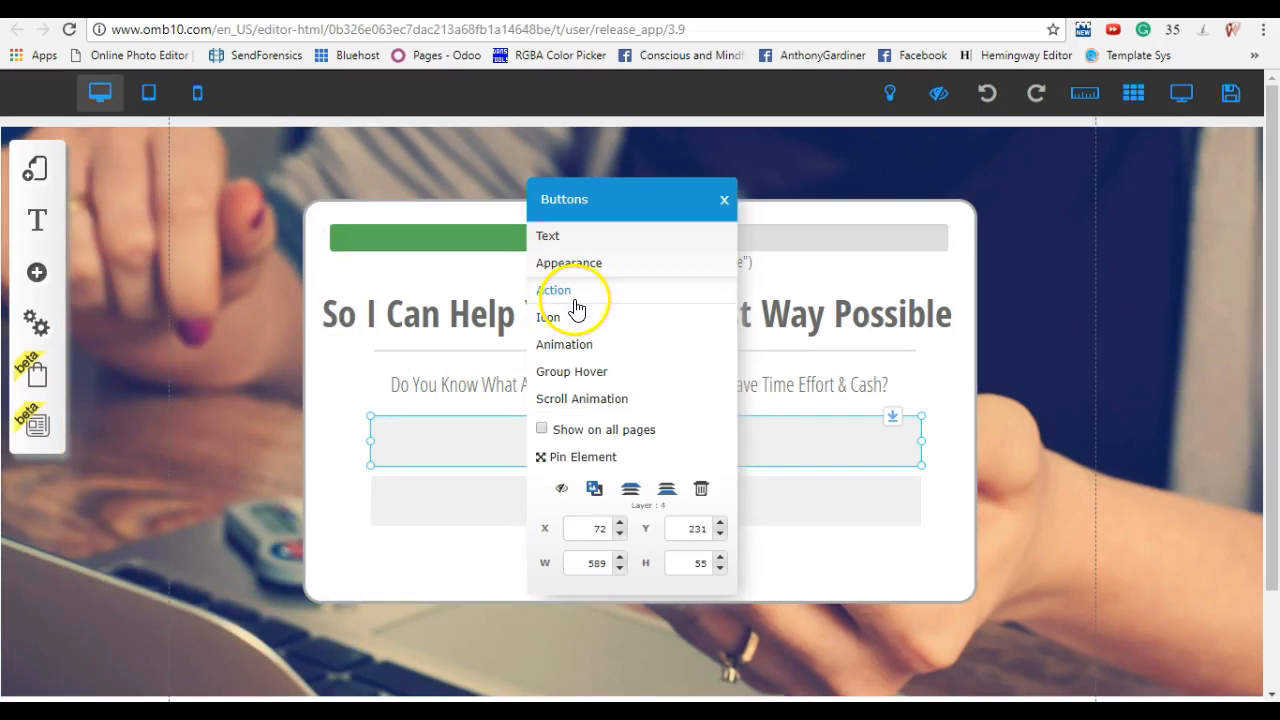
left_click(554, 288)
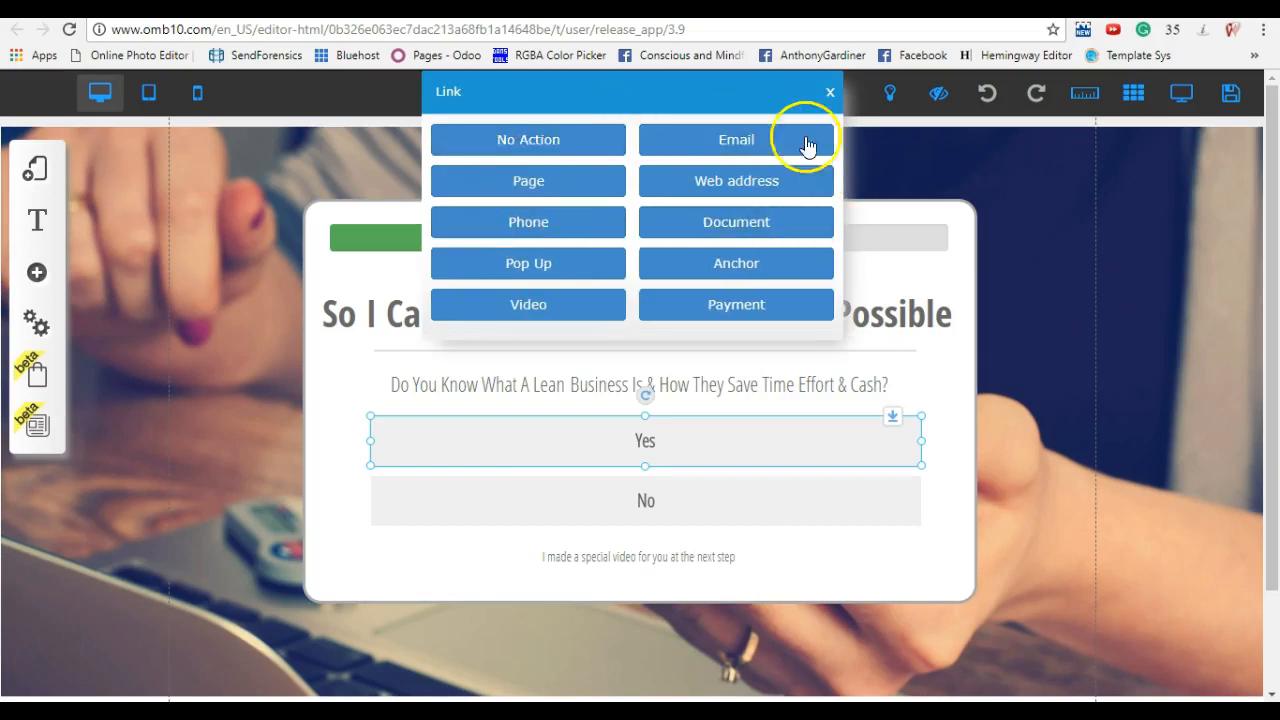
mouse_move(830, 92)
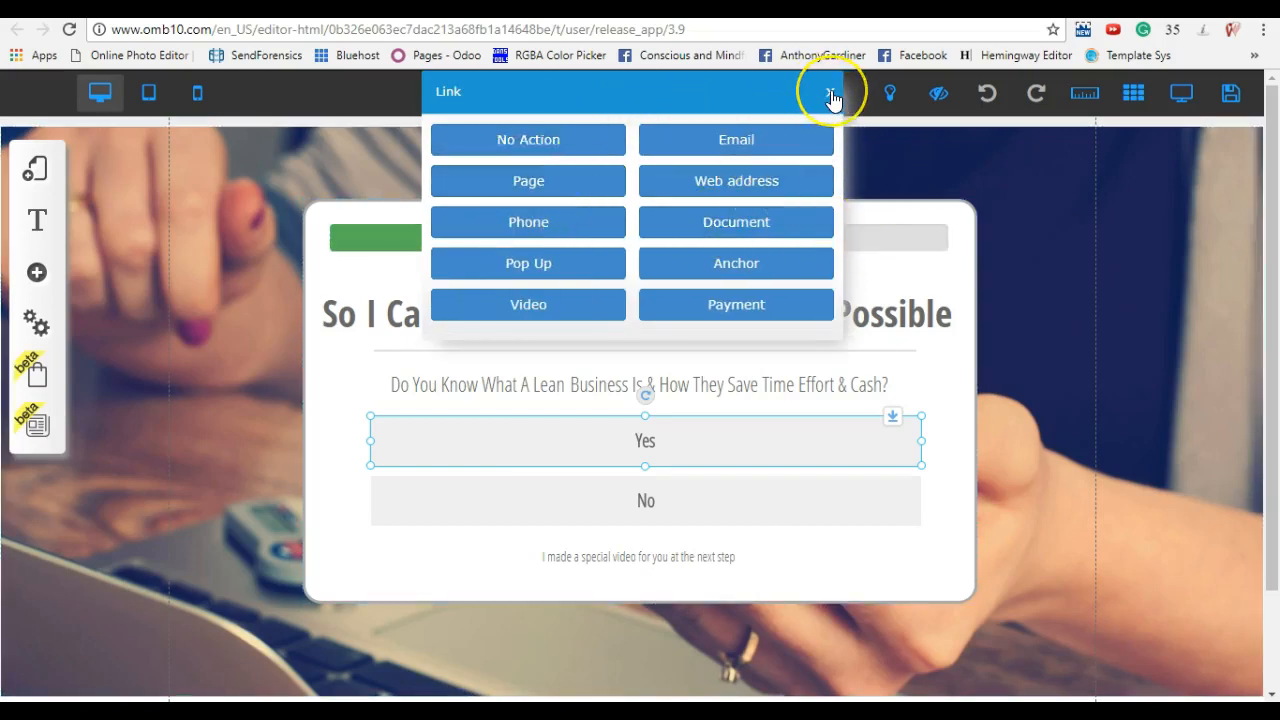
mouse_move(528, 180)
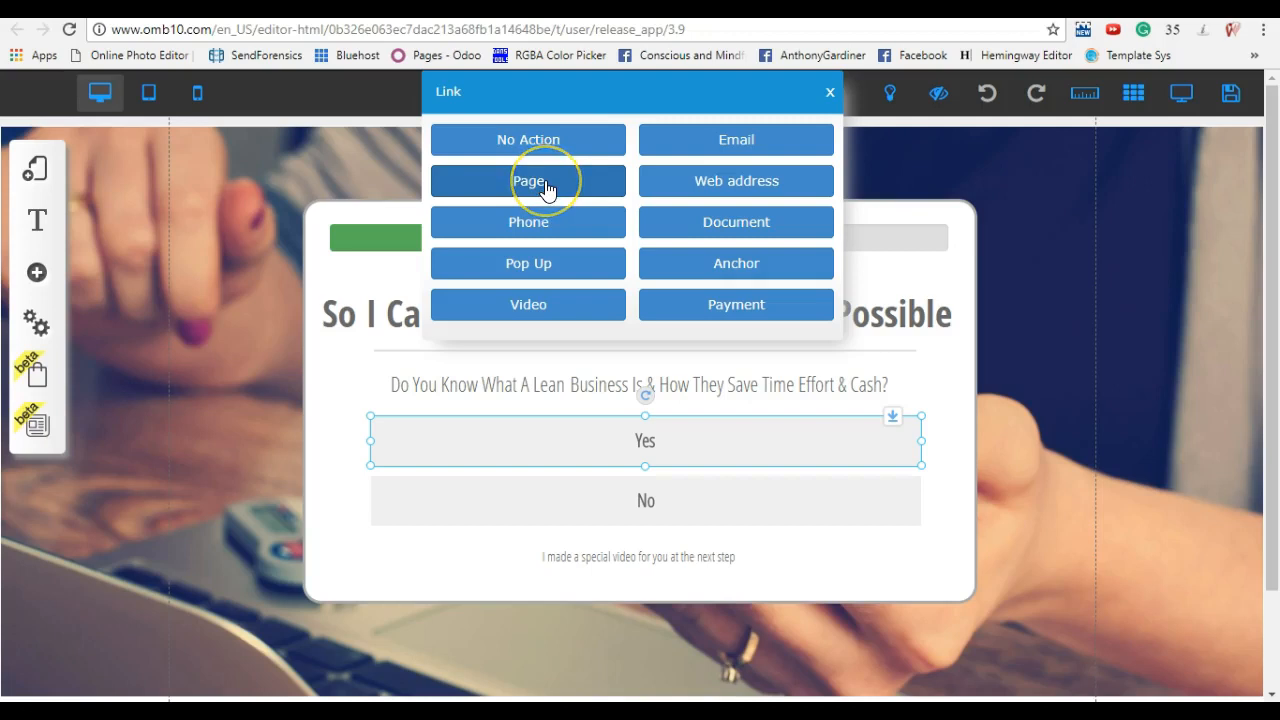
left_click(528, 180)
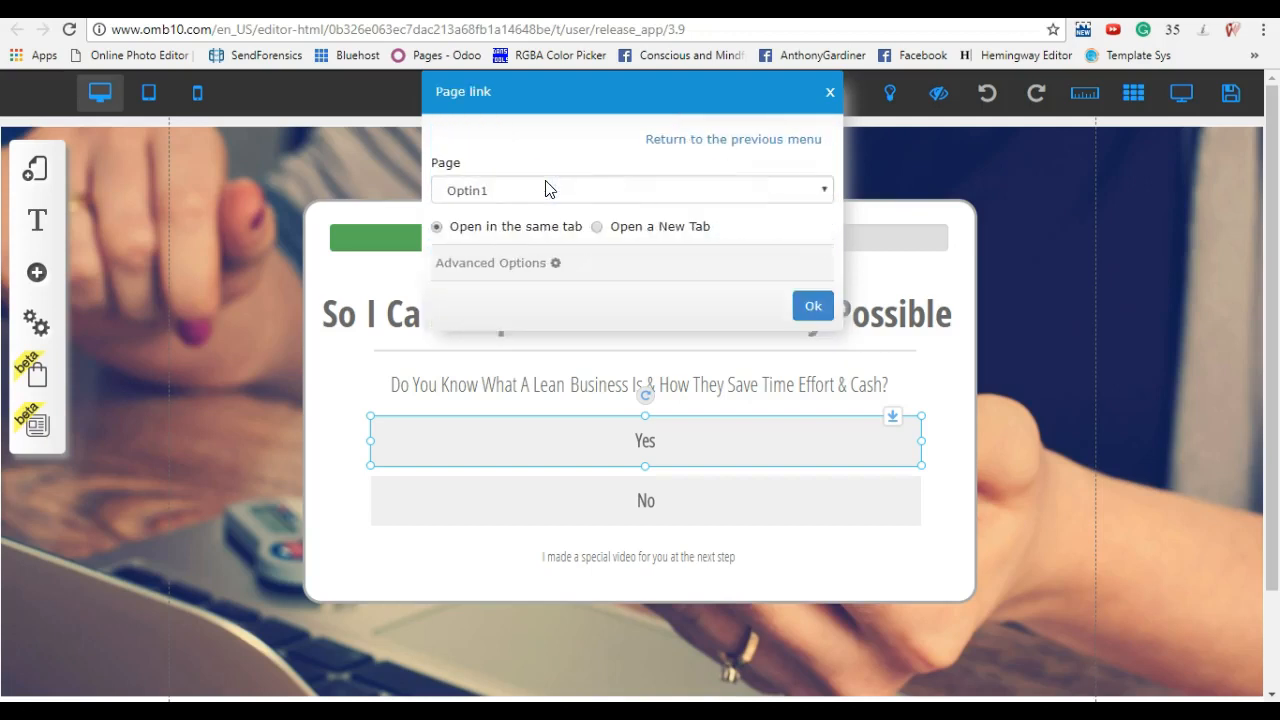
mouse_move(524, 196)
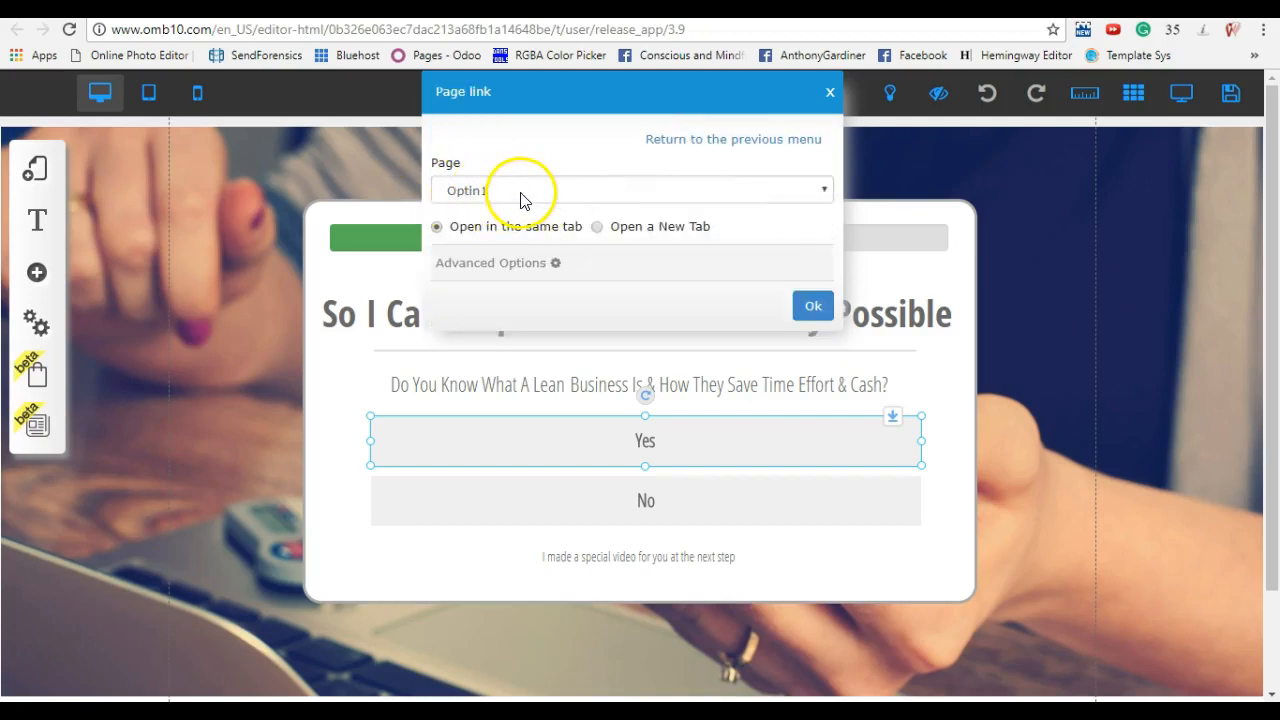
mouse_move(36, 220)
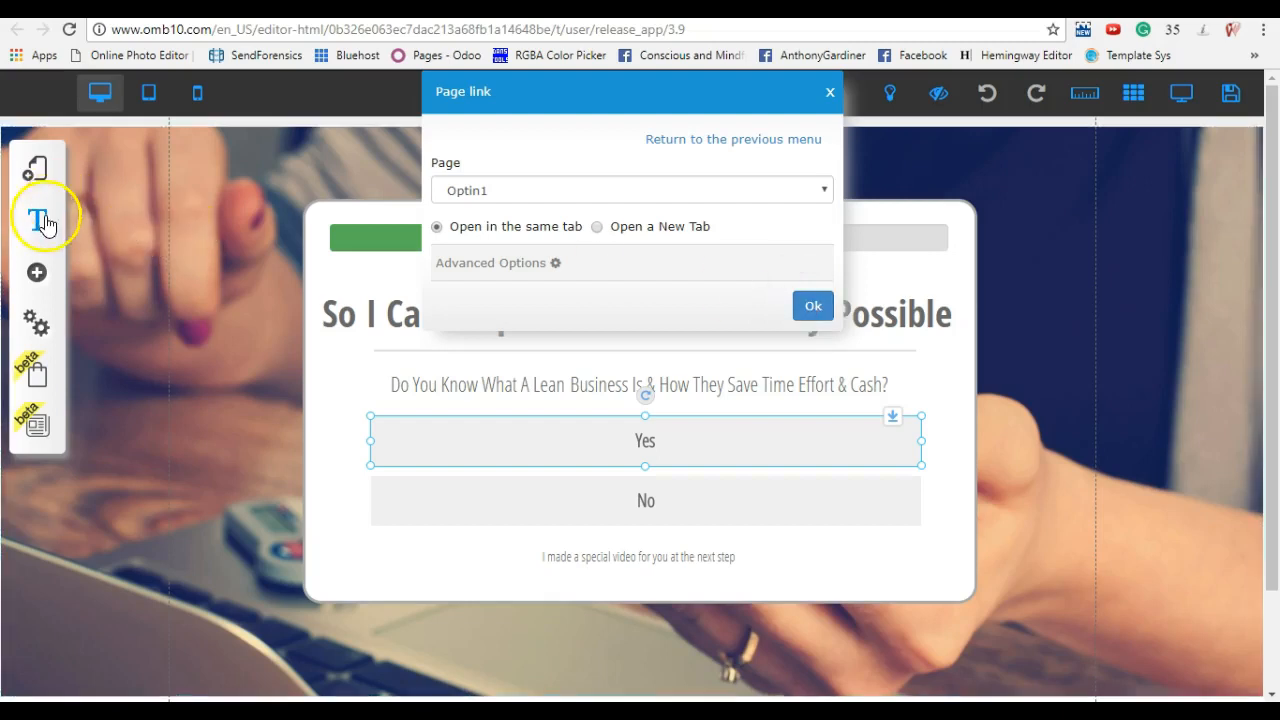
Reopen the Ask Method Funnel layout pages list to verify the funnel pages.
left_click(36, 168)
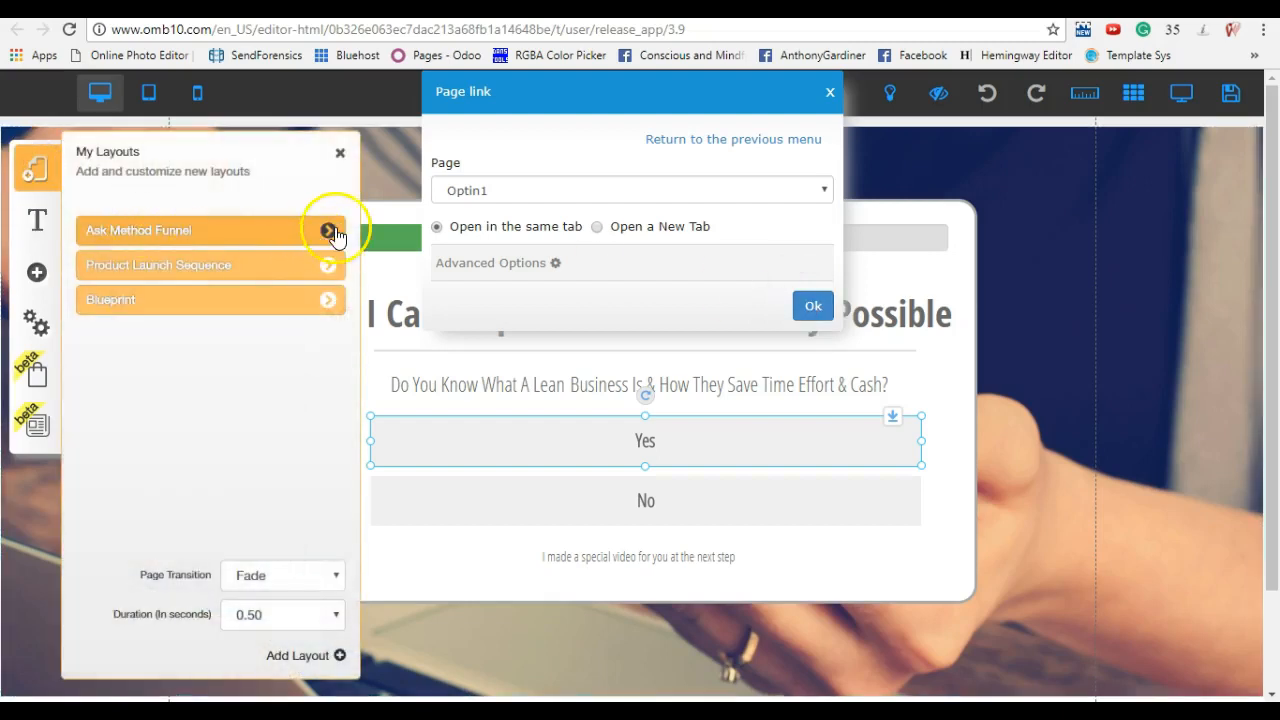
left_click(328, 230)
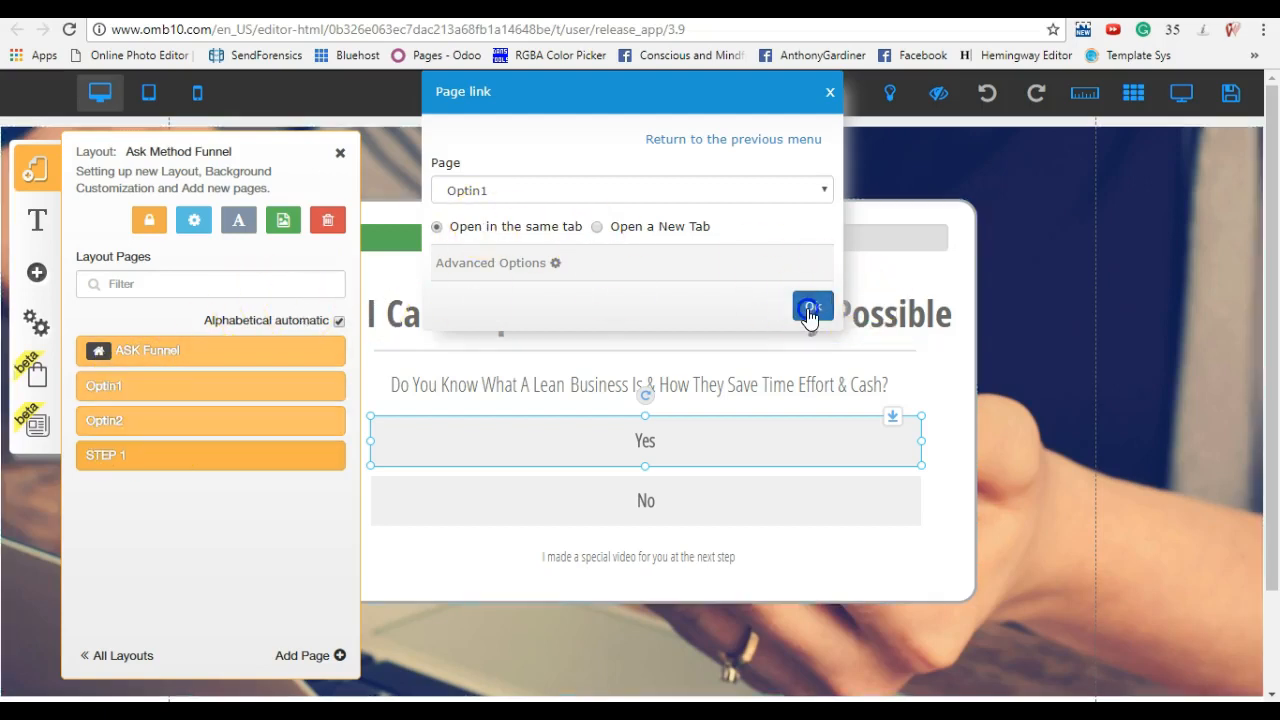
left_click(812, 308)
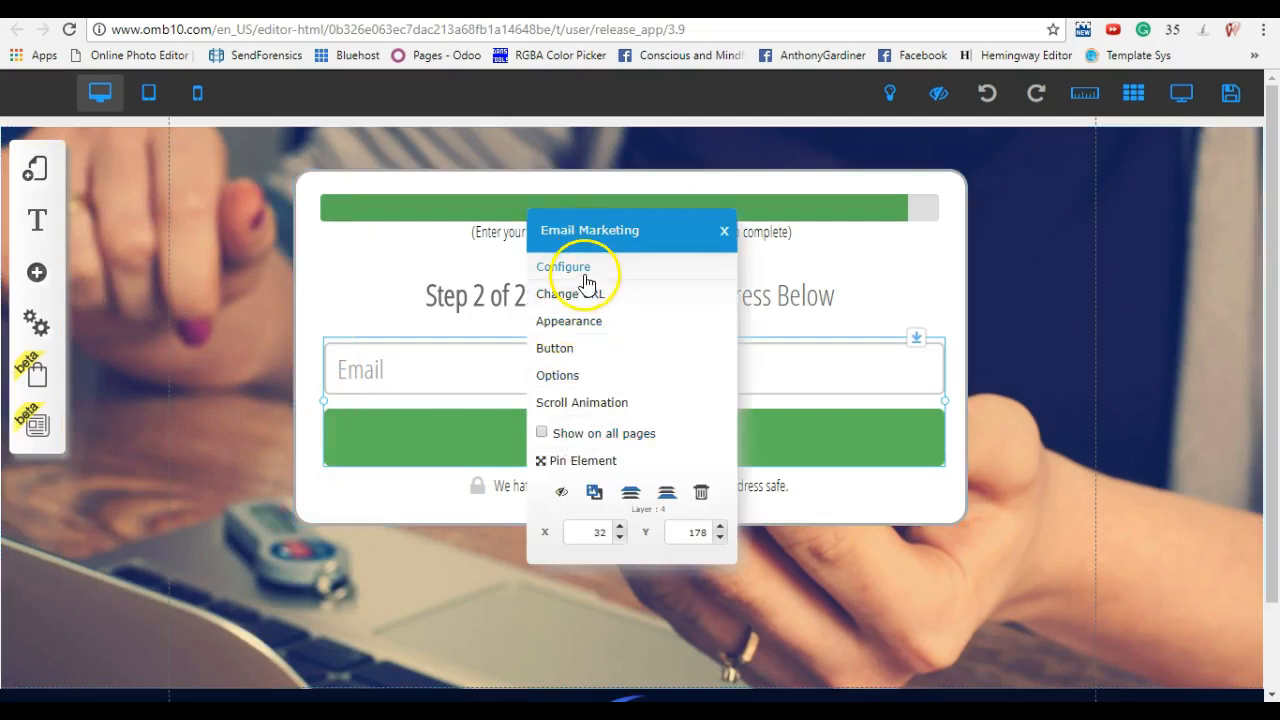
left_click(564, 266)
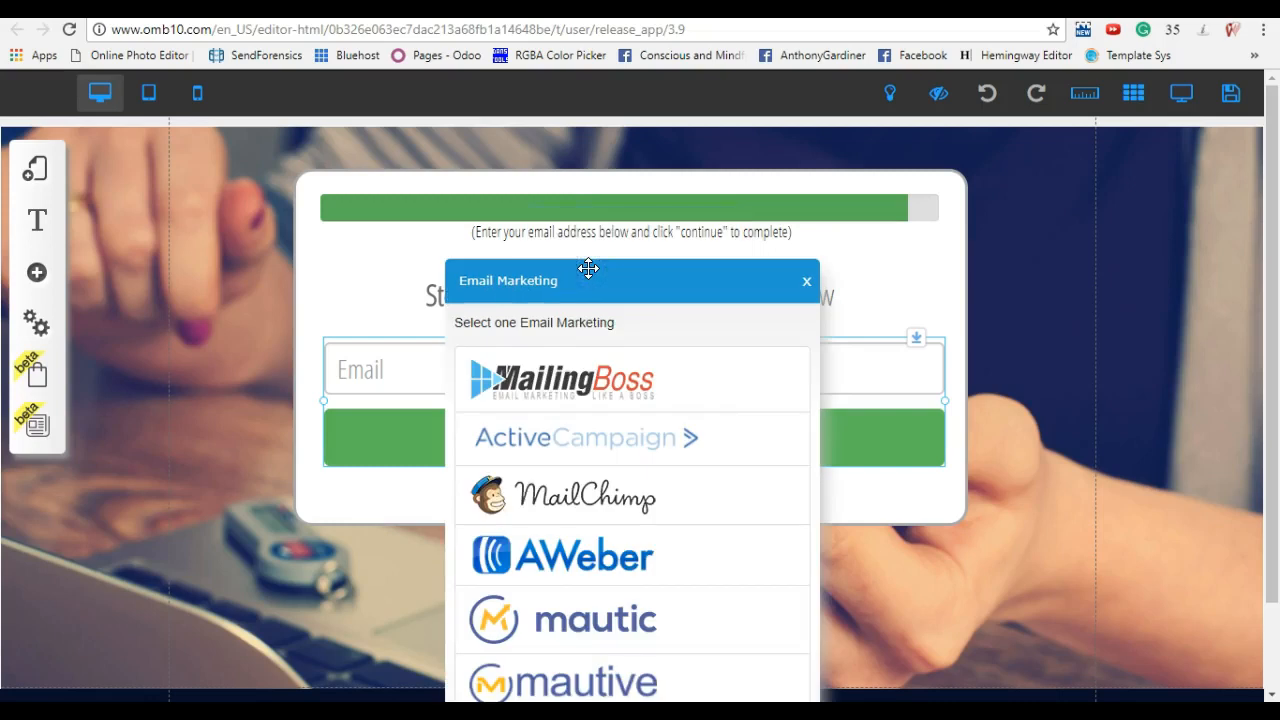
mouse_move(730, 388)
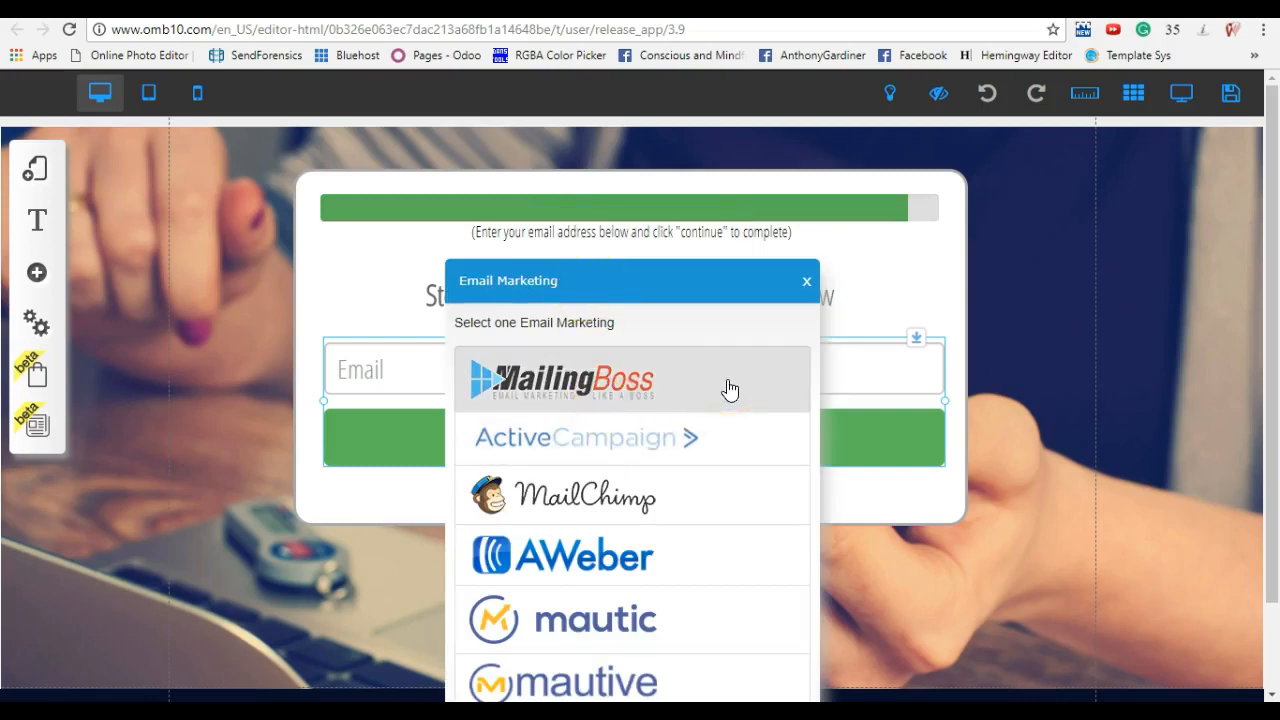
mouse_move(724, 498)
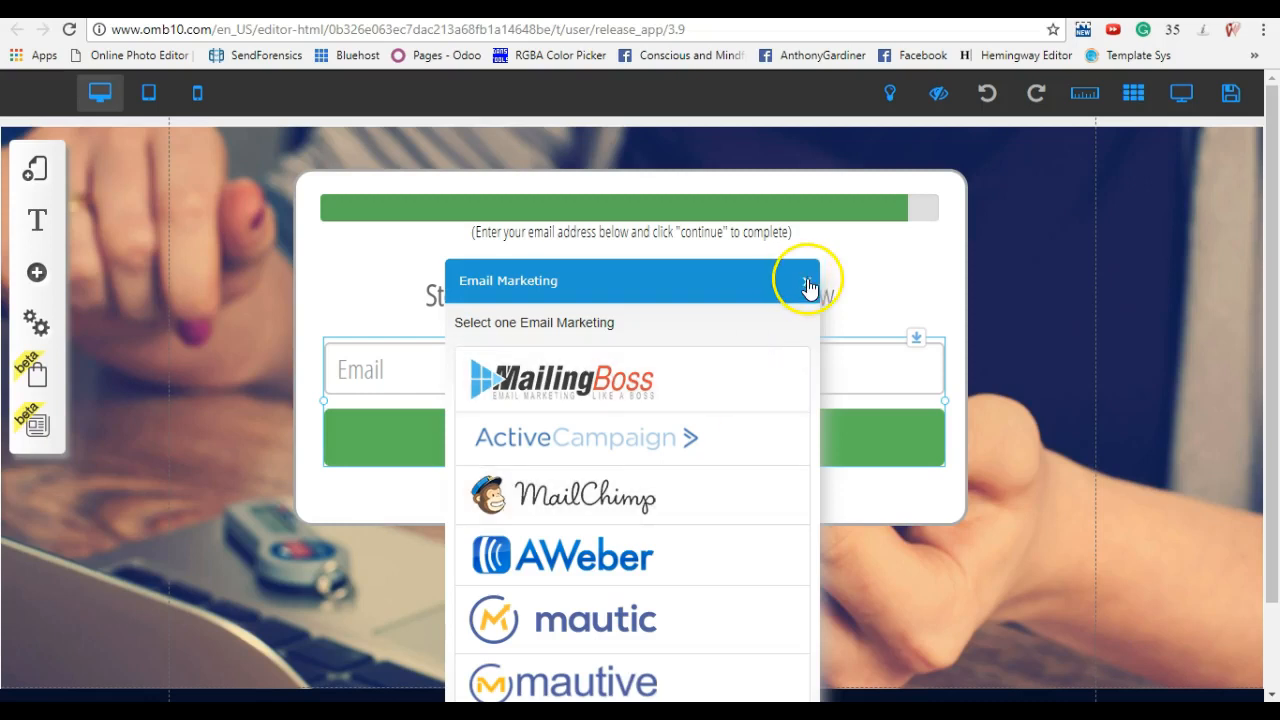
left_click(808, 280)
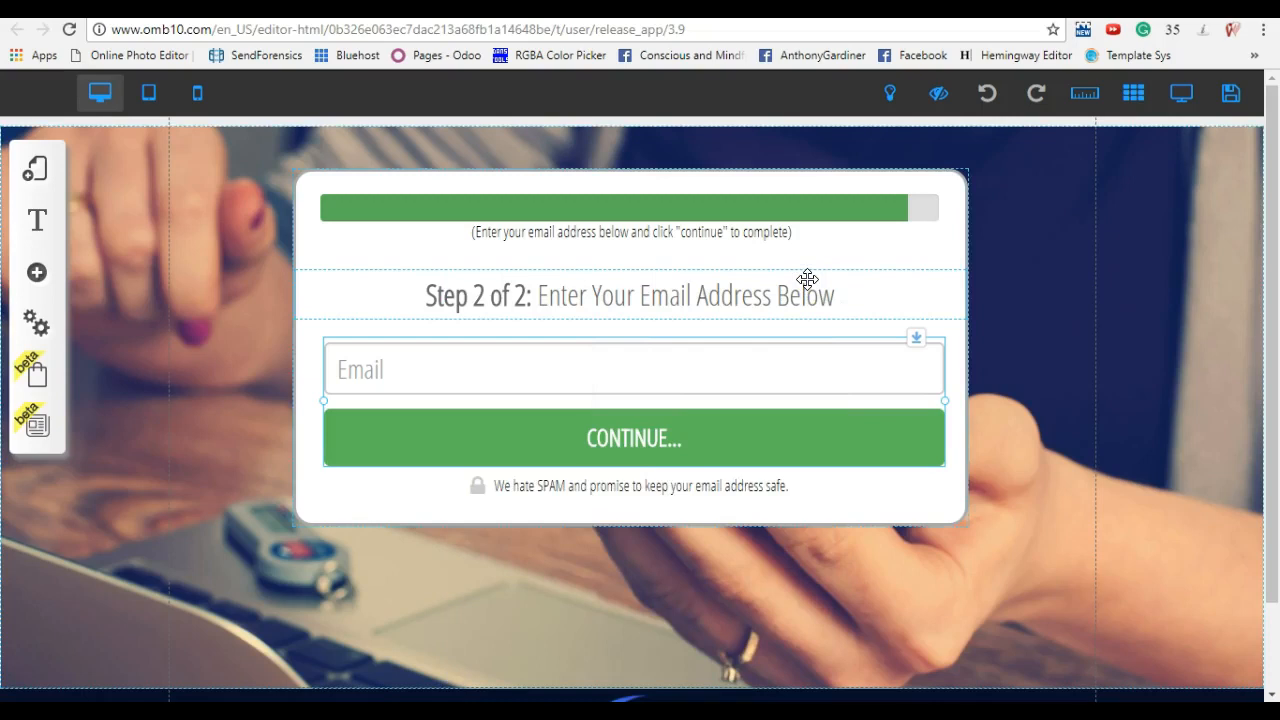
mouse_move(160, 268)
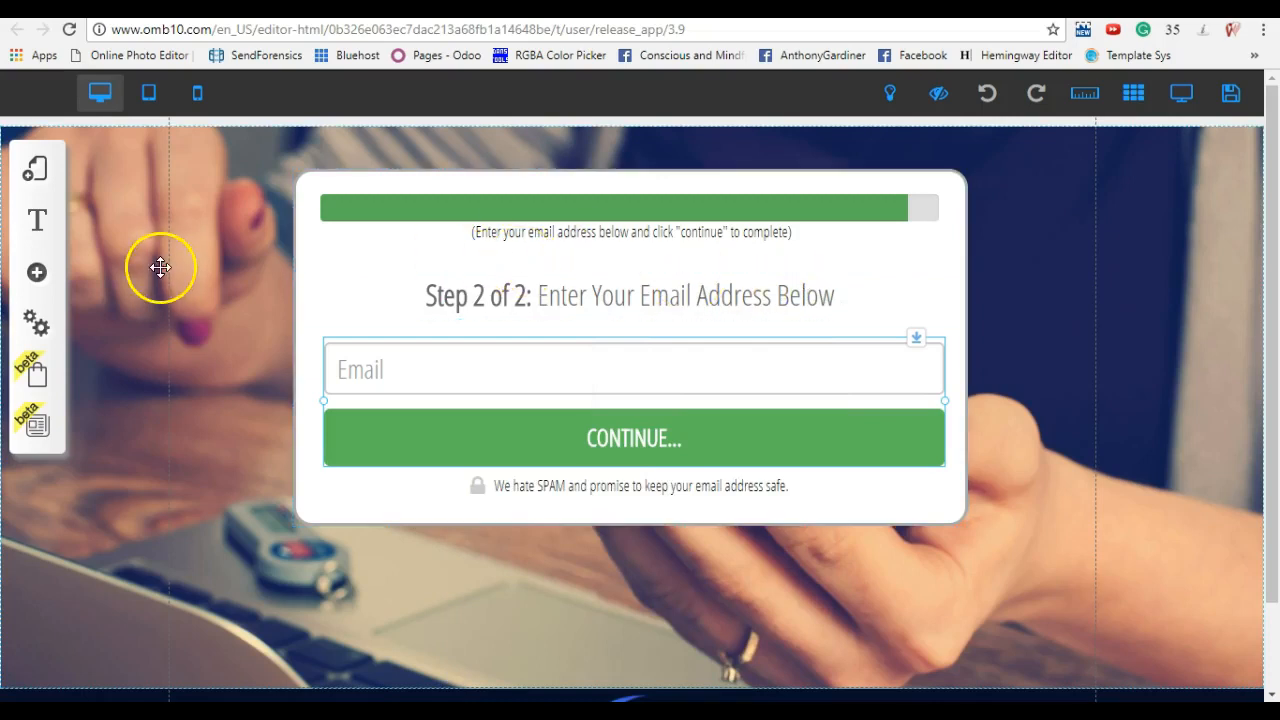
mouse_move(196, 296)
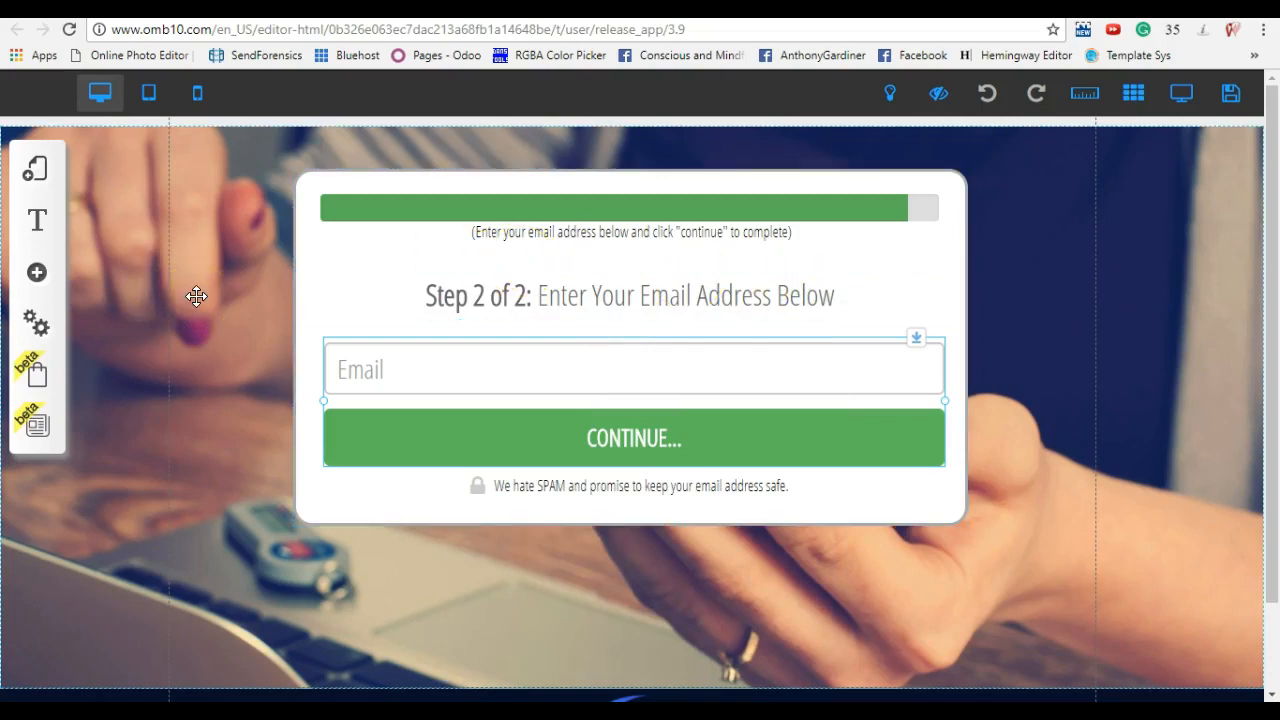
mouse_move(36, 168)
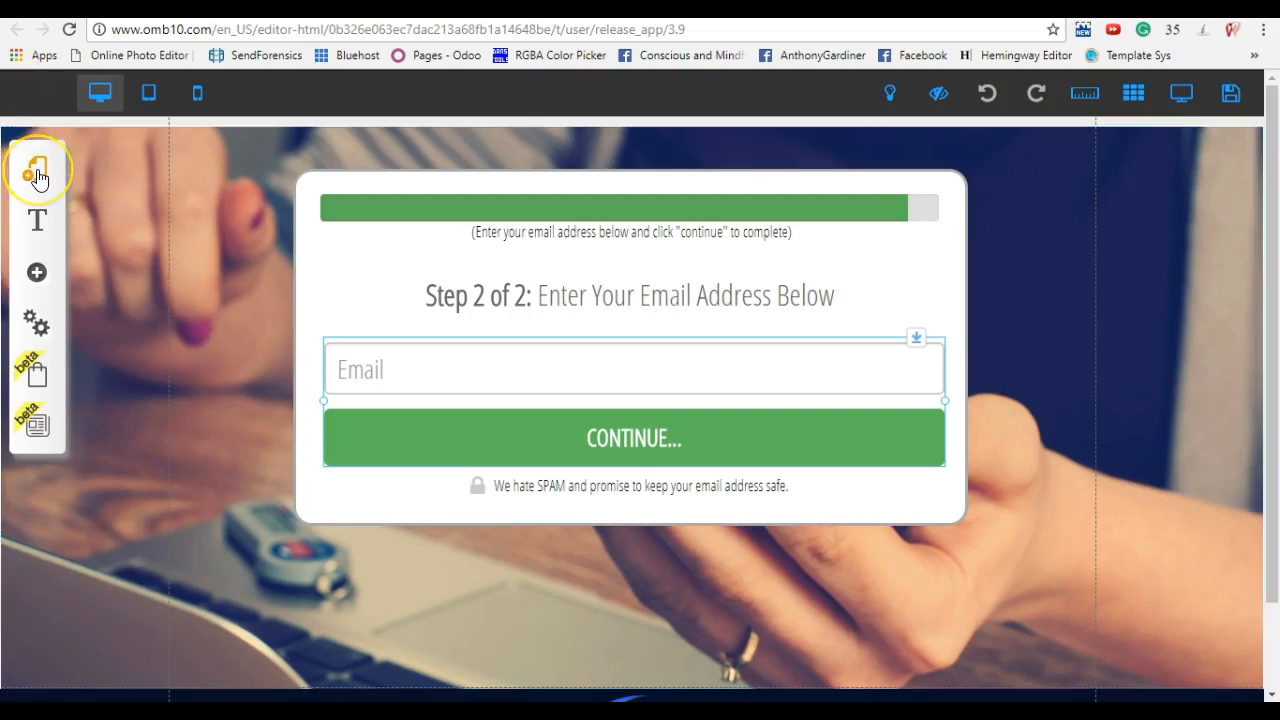
Switch to the Blueprint page with the ASK Method Funnel Flow & Conversion Tracking diagram.
left_click(36, 168)
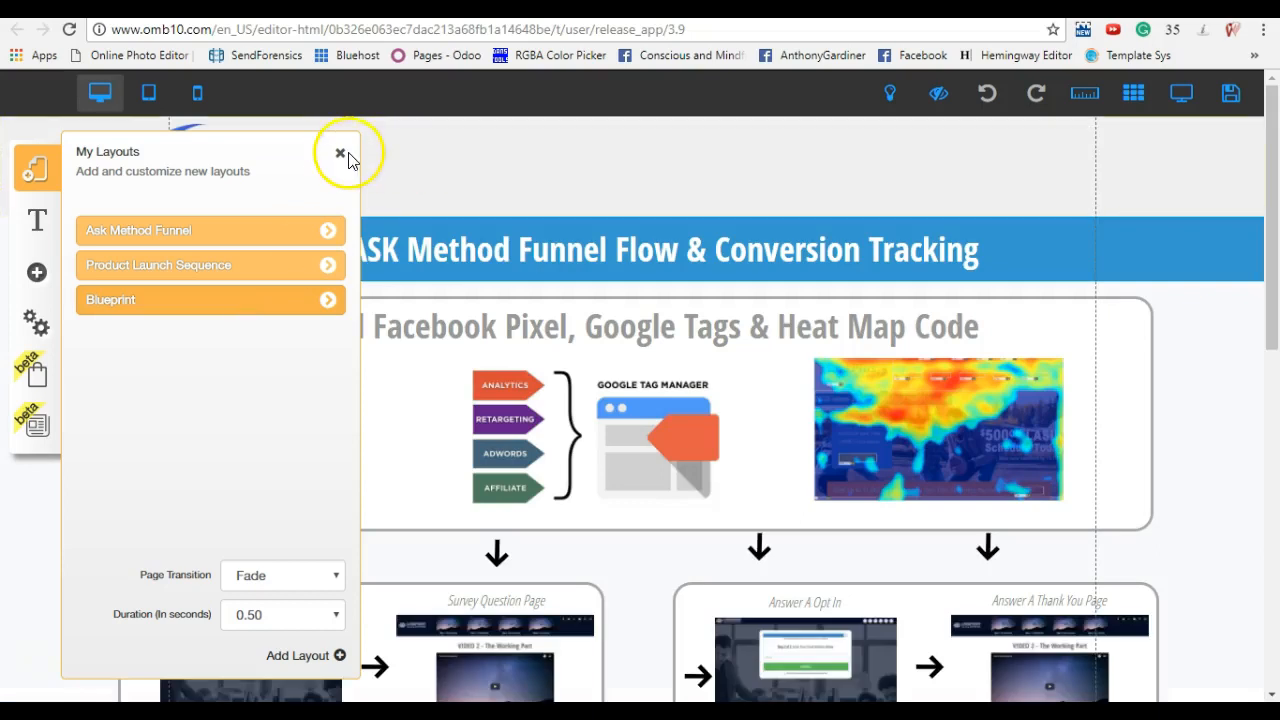
left_click(340, 154)
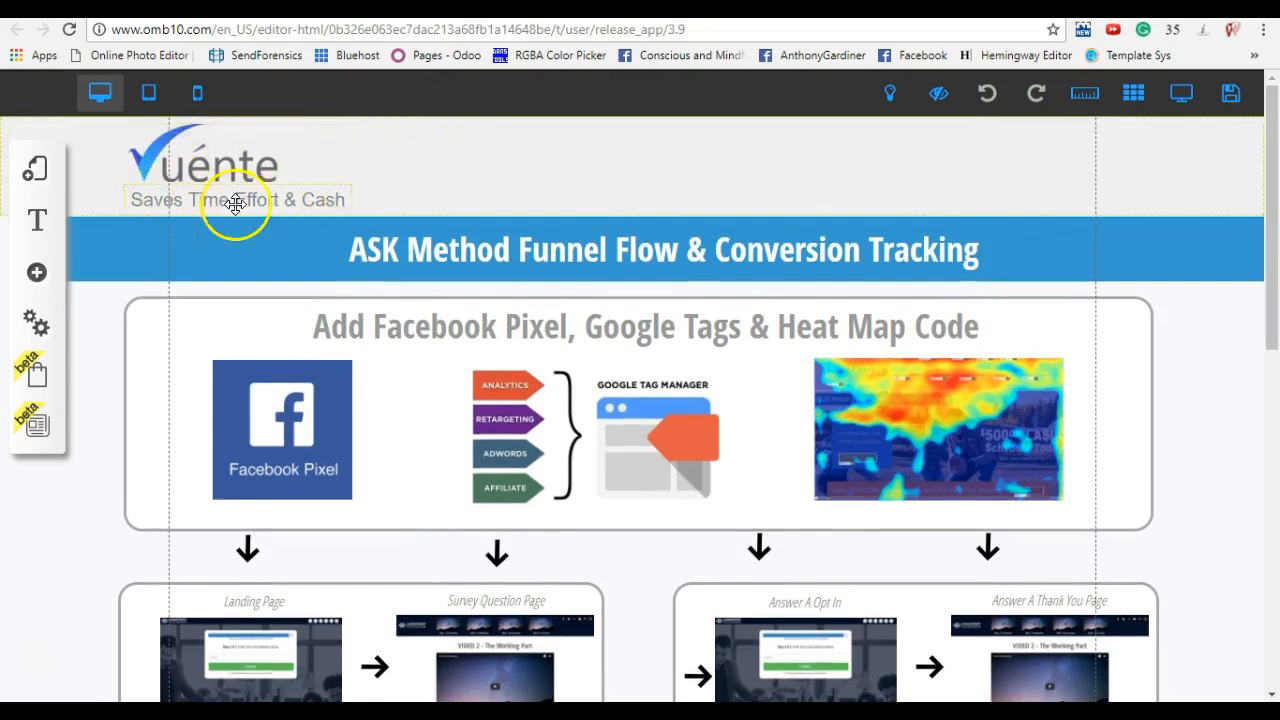
mouse_move(394, 180)
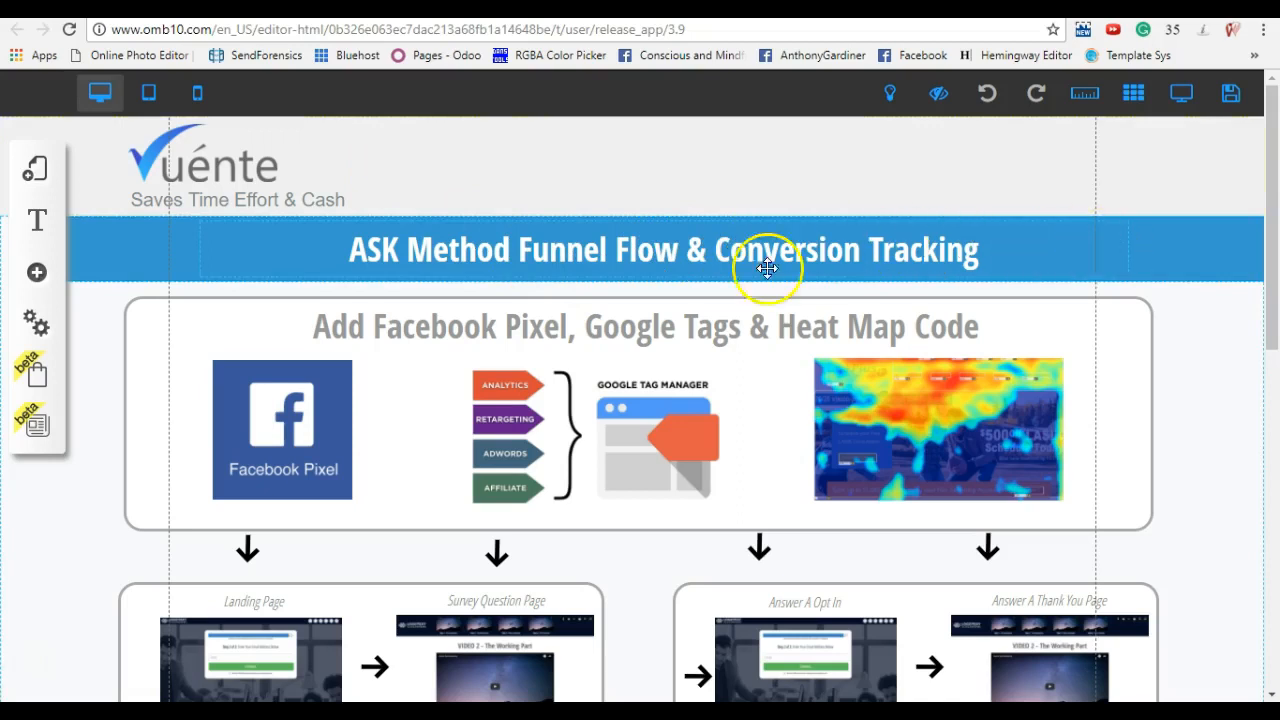
mouse_move(1270, 224)
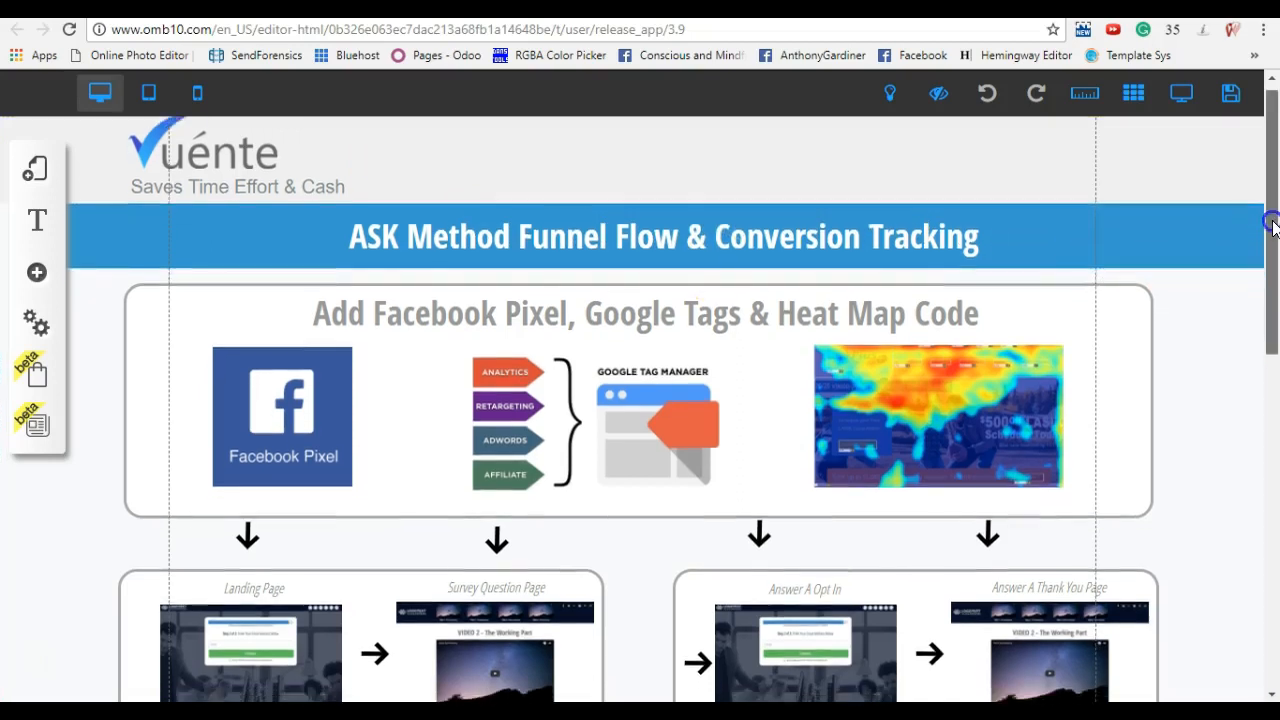
scroll("down", 3)
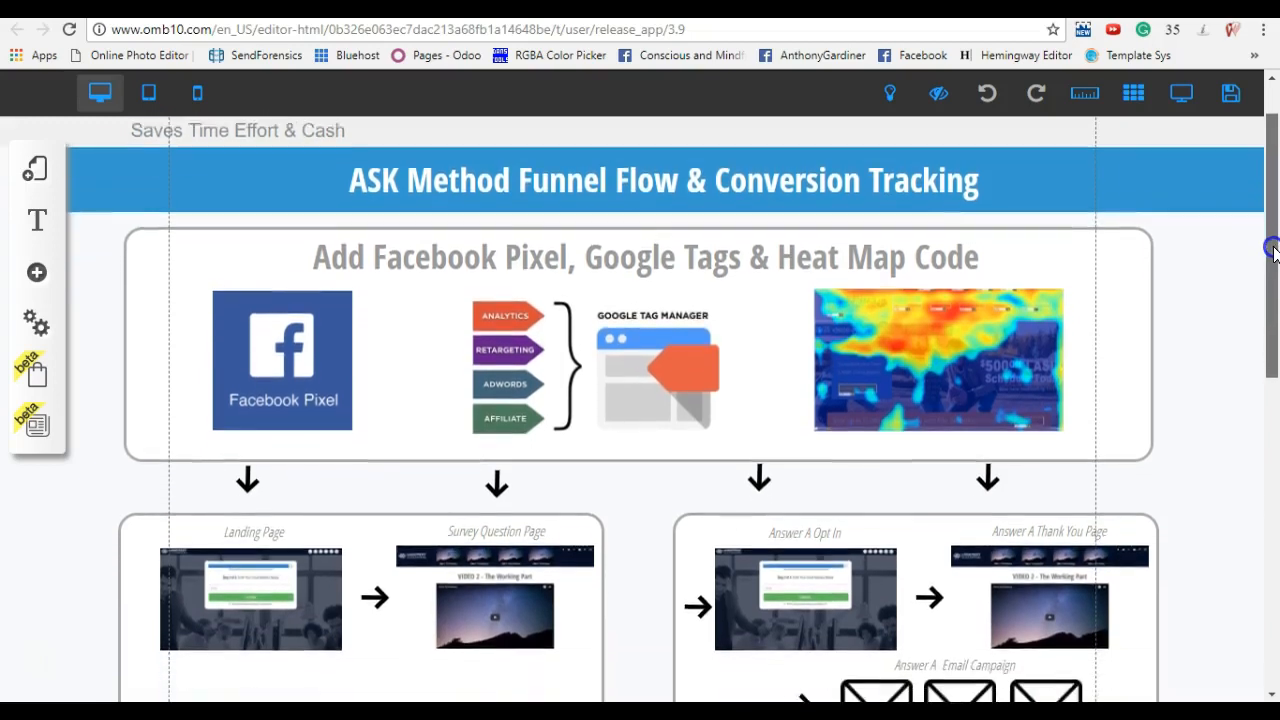
scroll("down", 3)
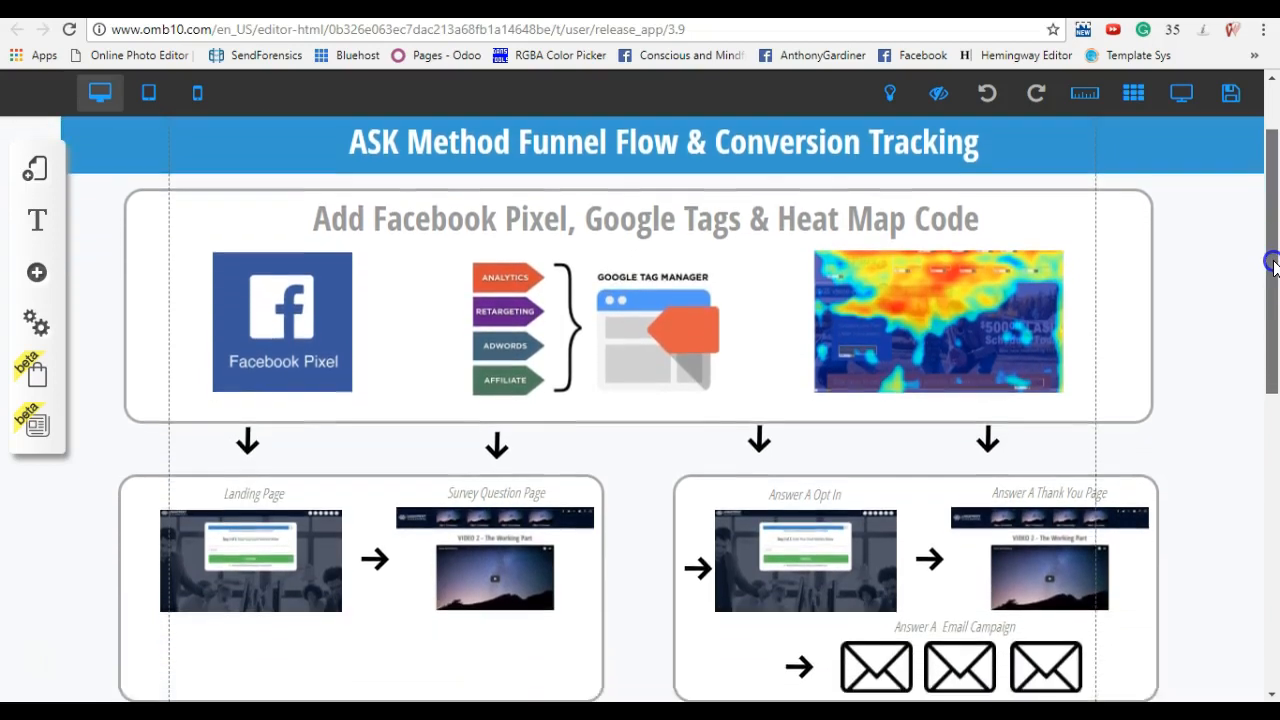
scroll("down", 3)
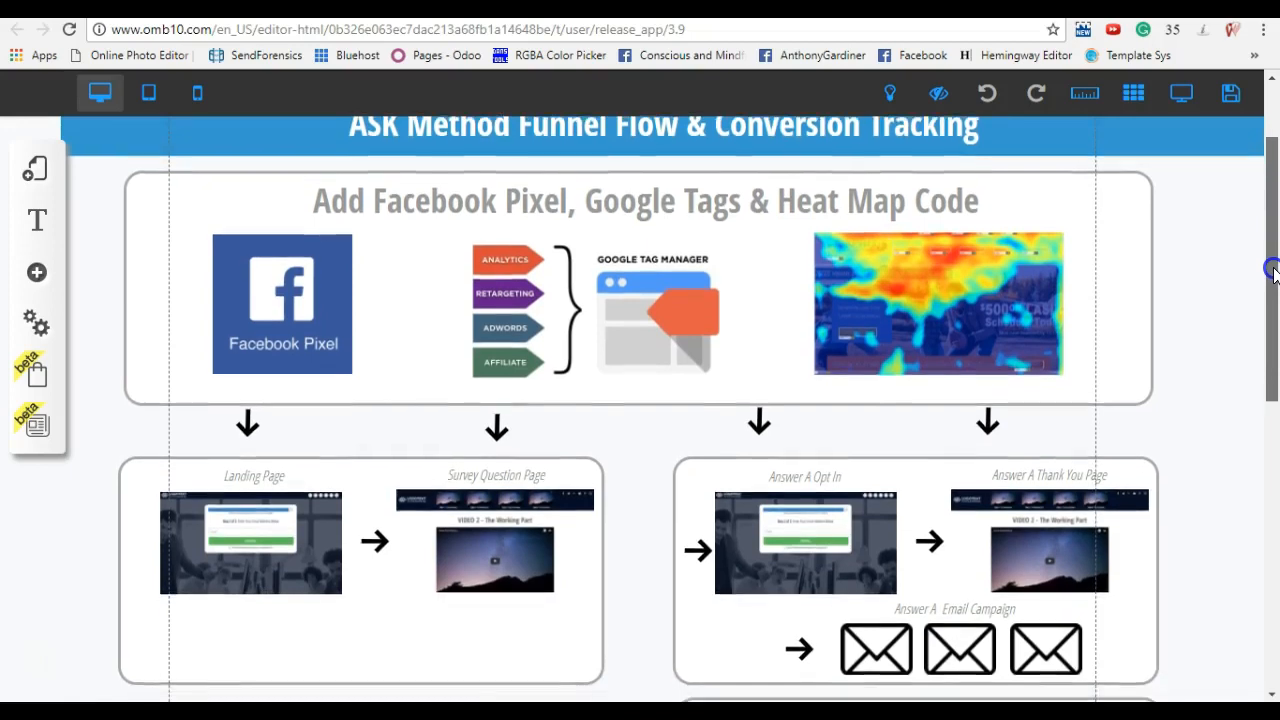
scroll("up", 3)
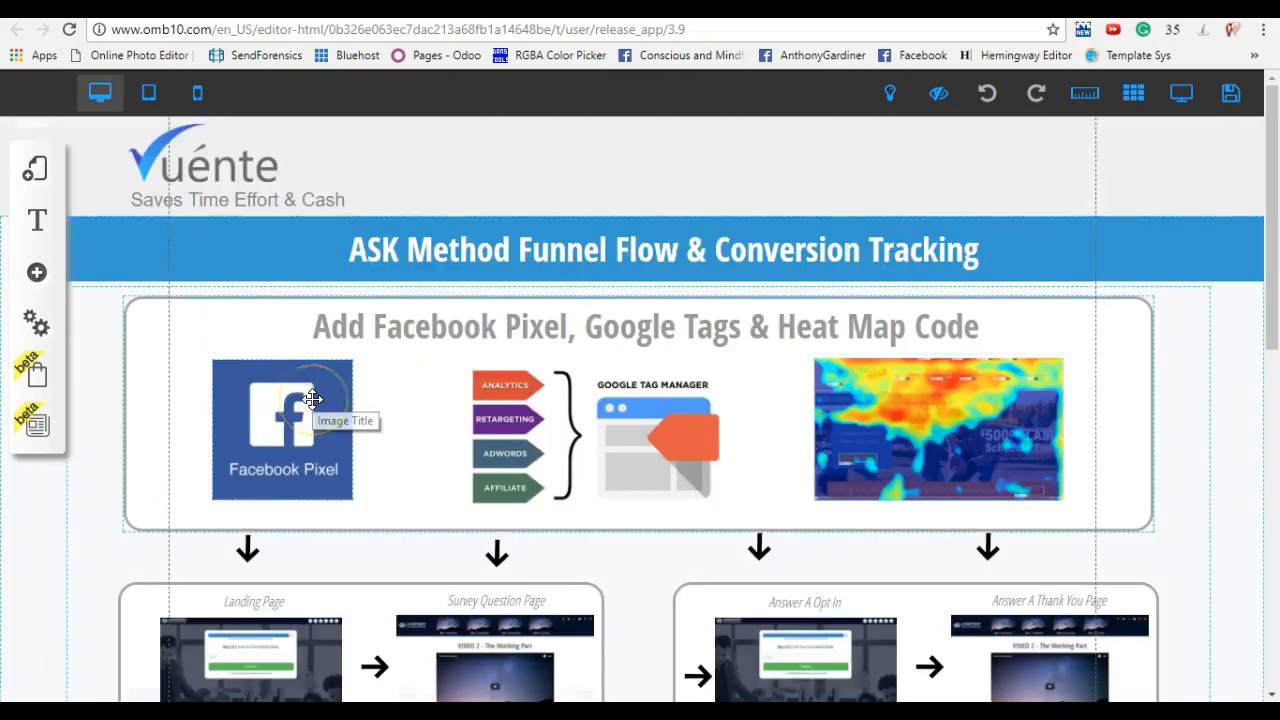
mouse_move(652, 404)
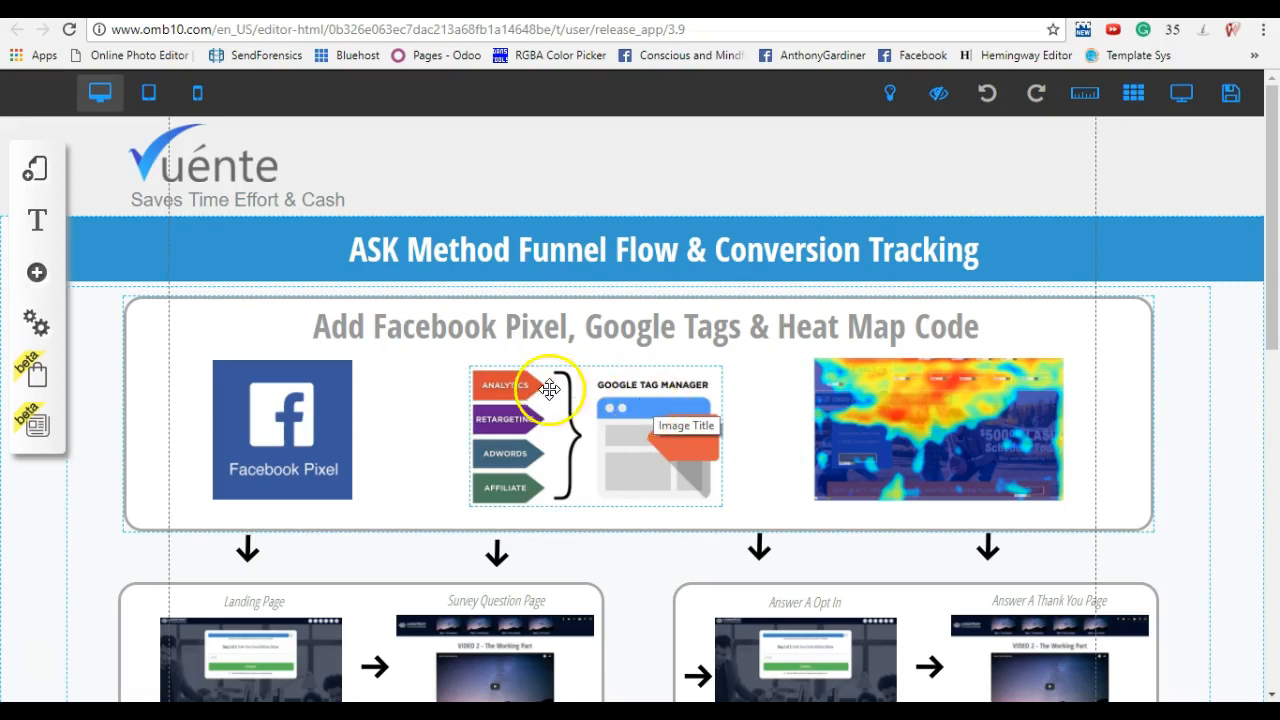
mouse_move(524, 410)
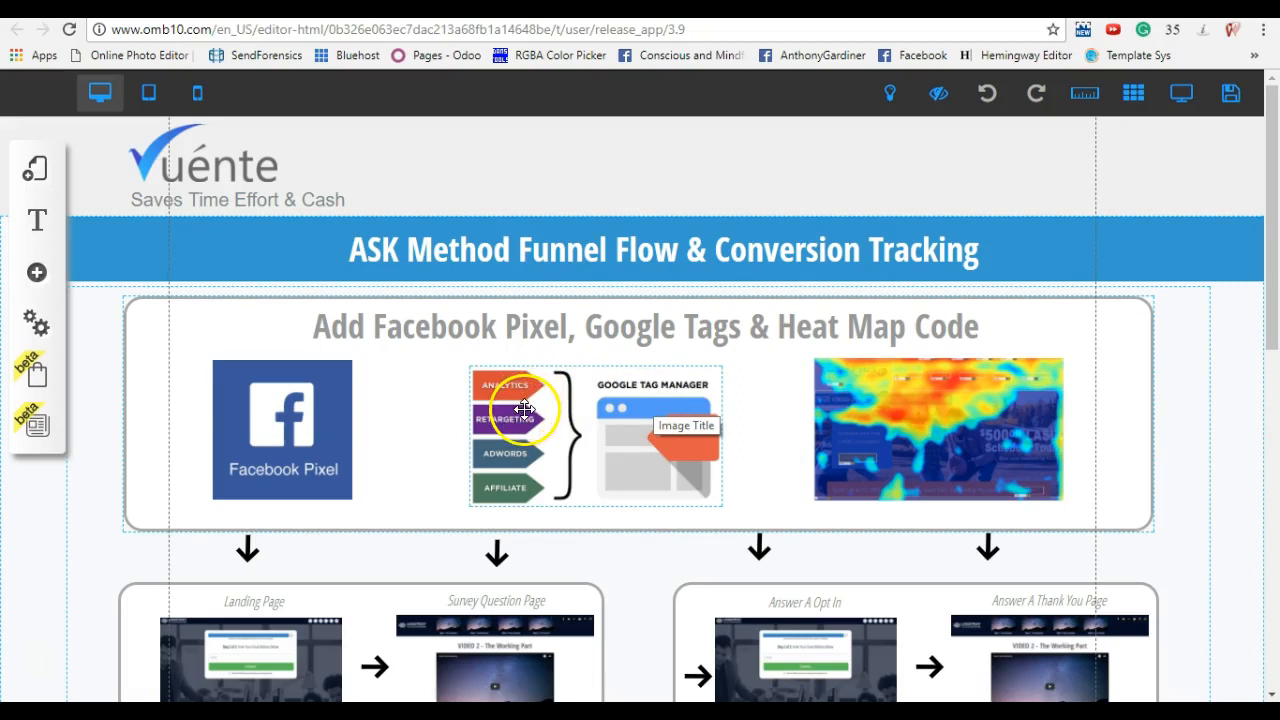
mouse_move(936, 462)
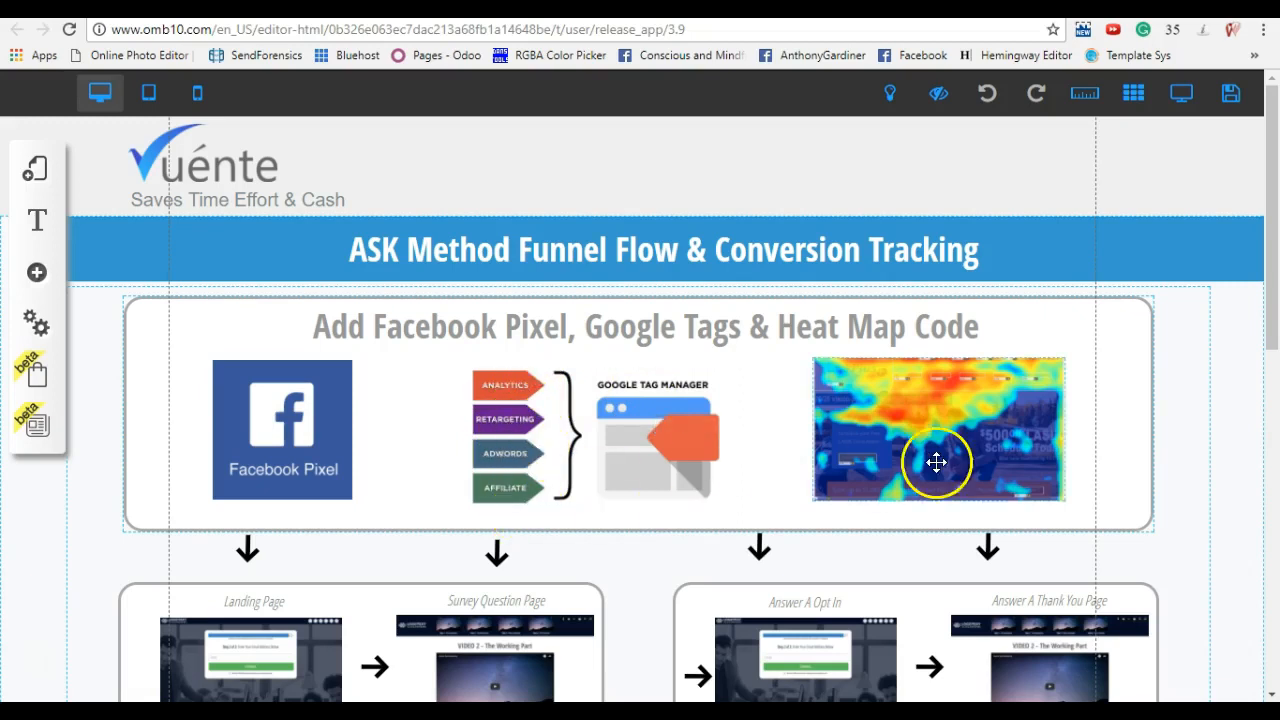
mouse_move(1120, 412)
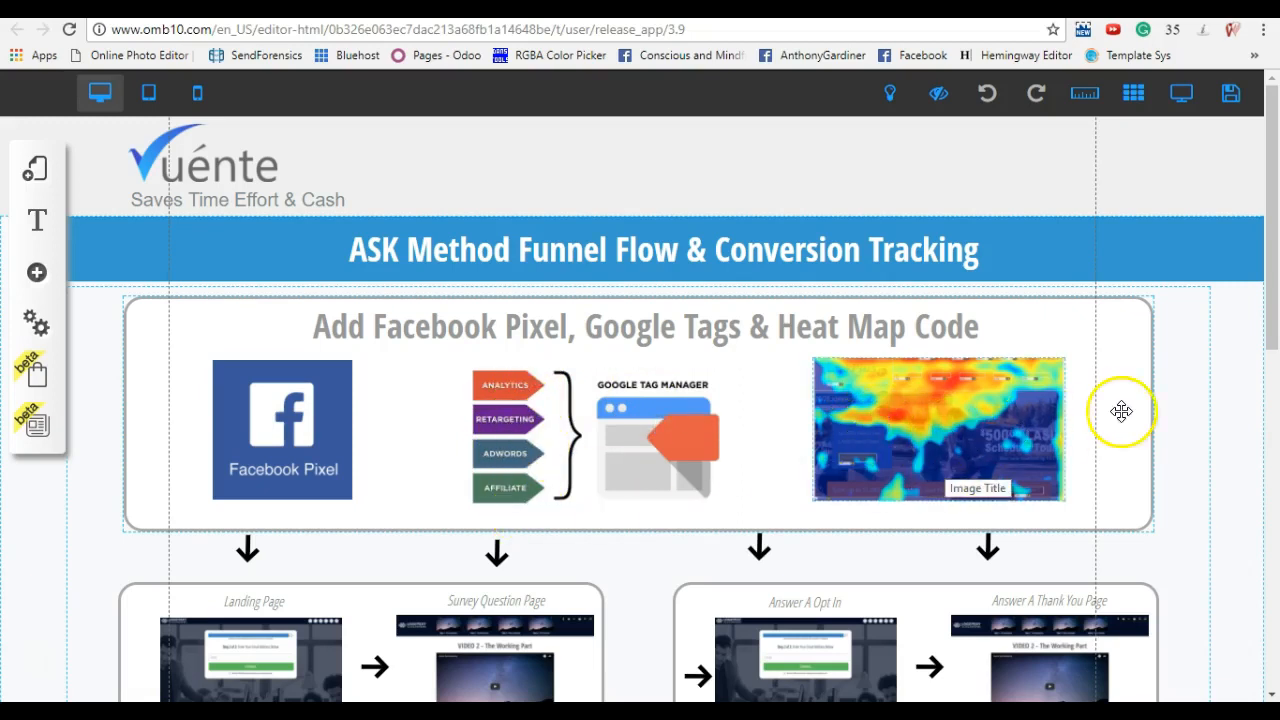
scroll("down", 3)
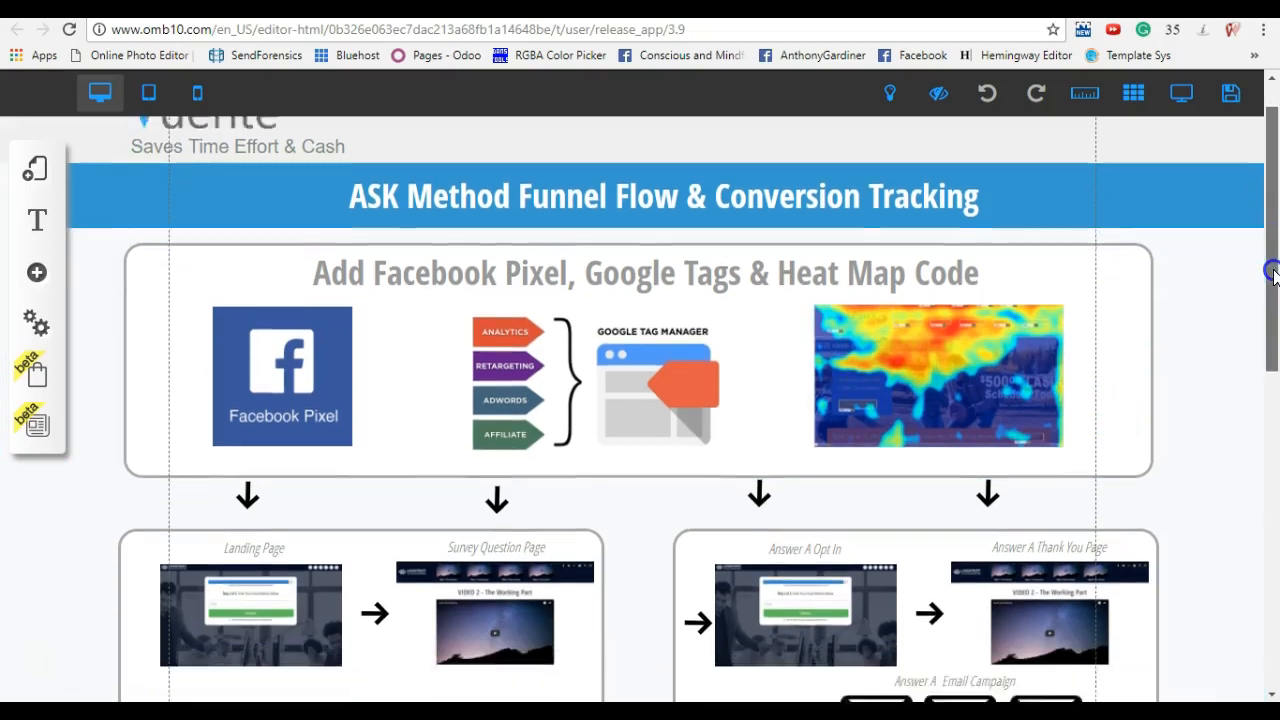
scroll("down", 3)
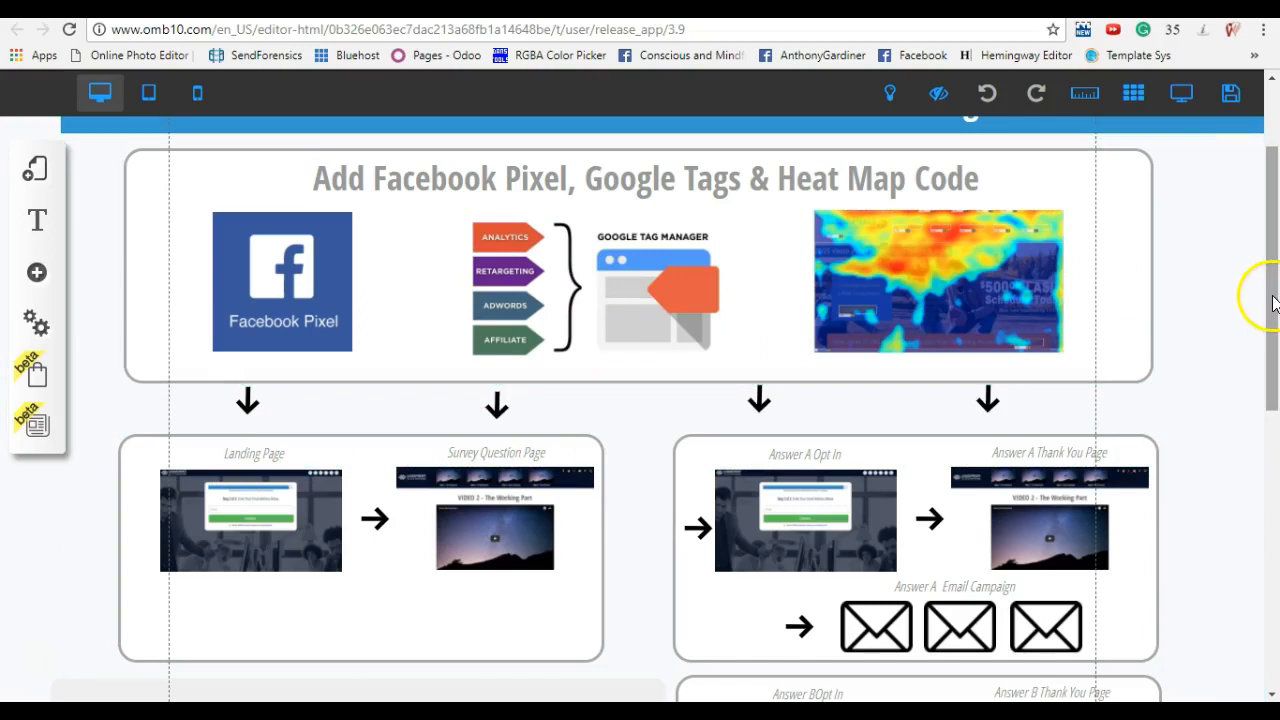
scroll("down", 3)
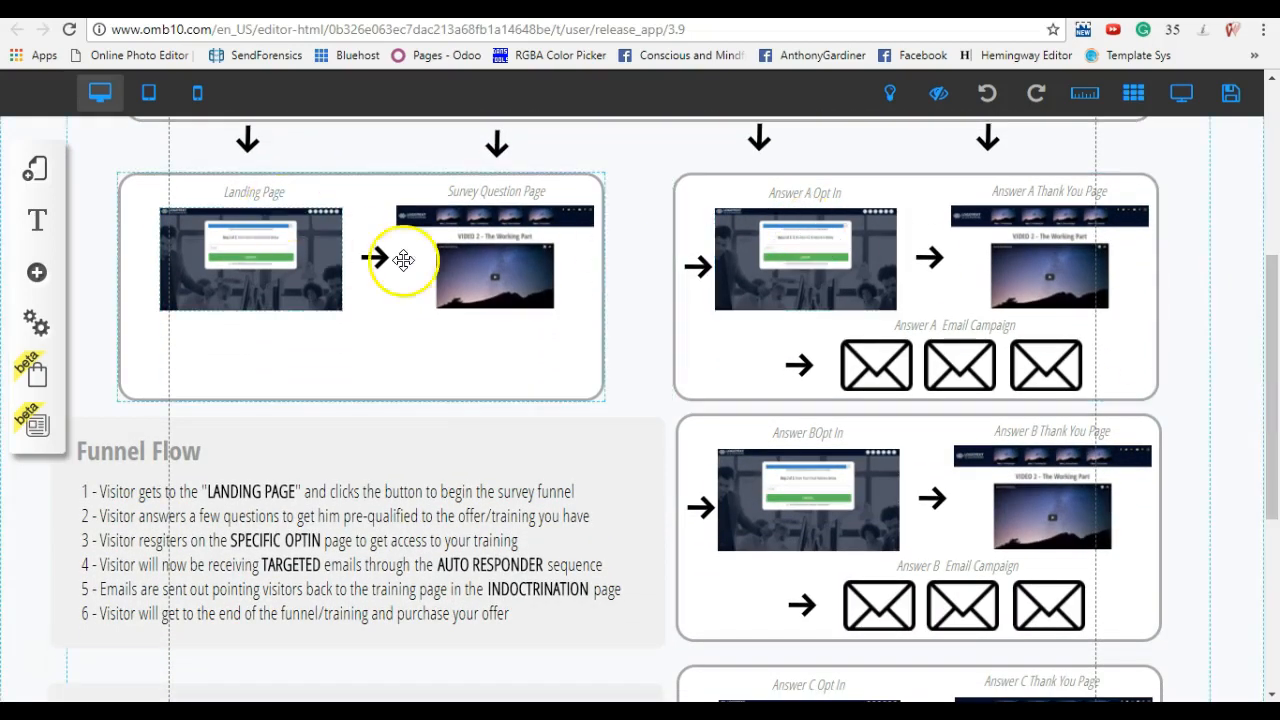
mouse_move(484, 244)
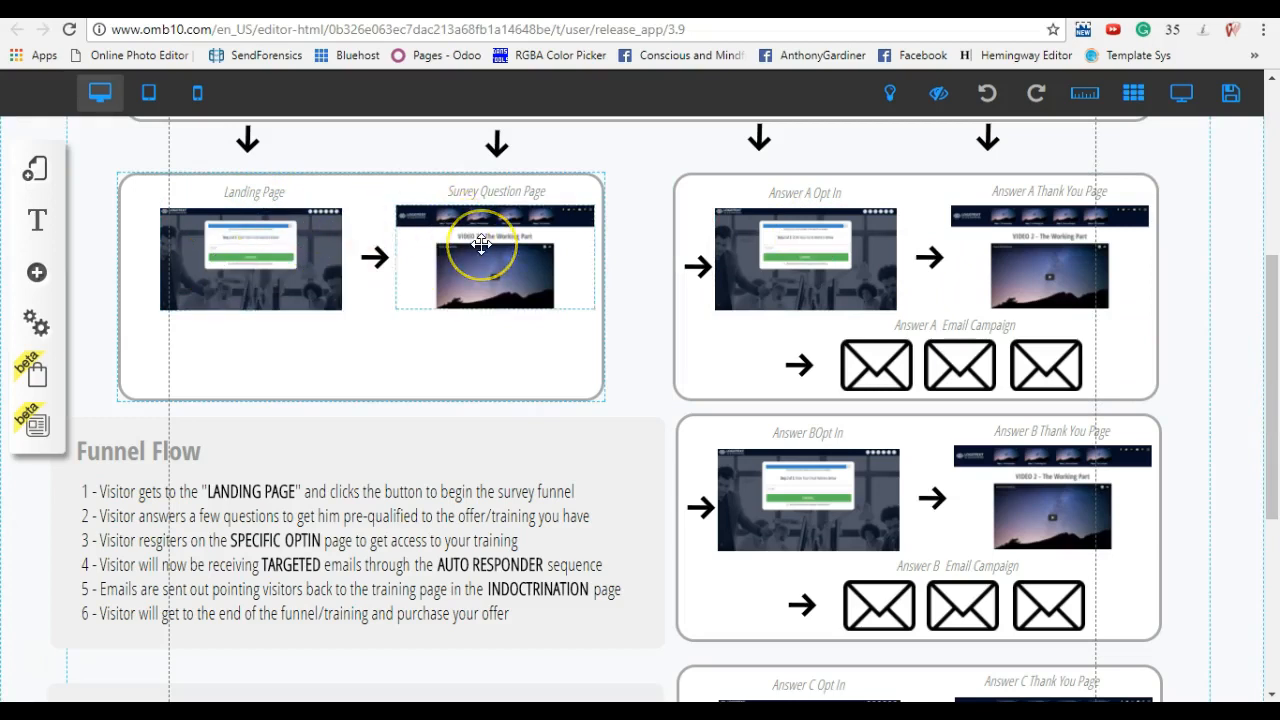
mouse_move(784, 206)
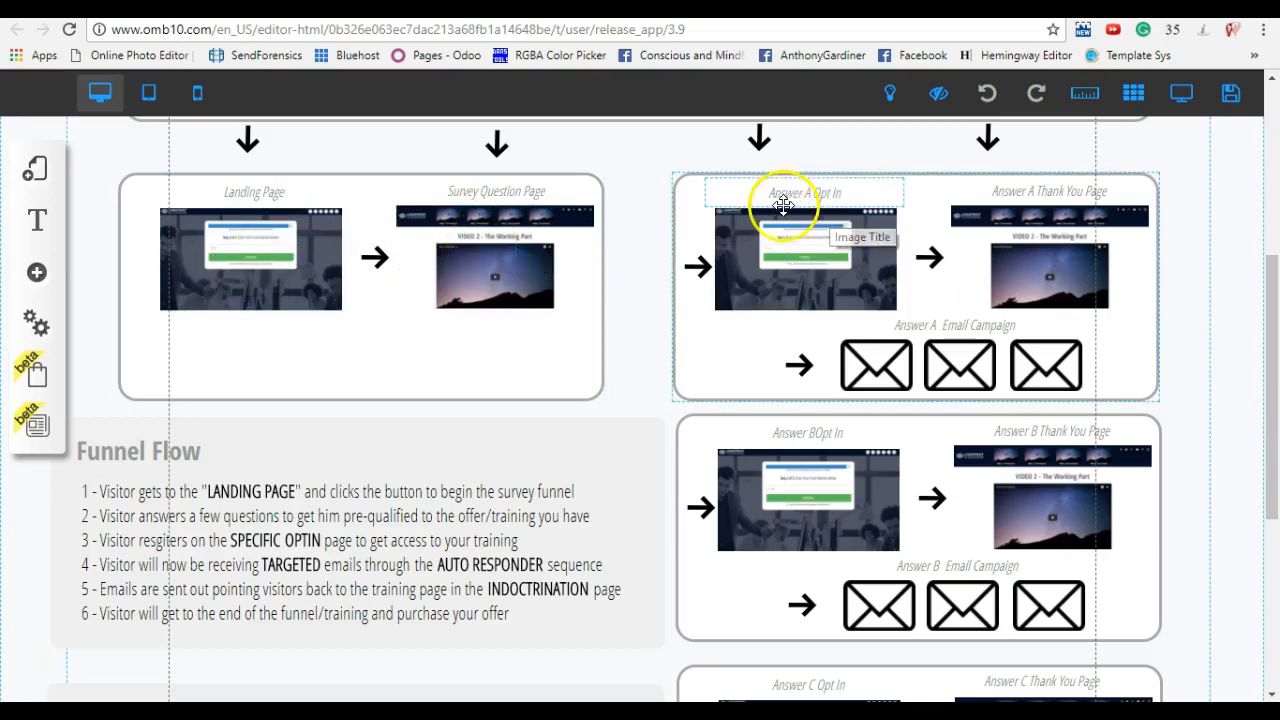
mouse_move(1264, 376)
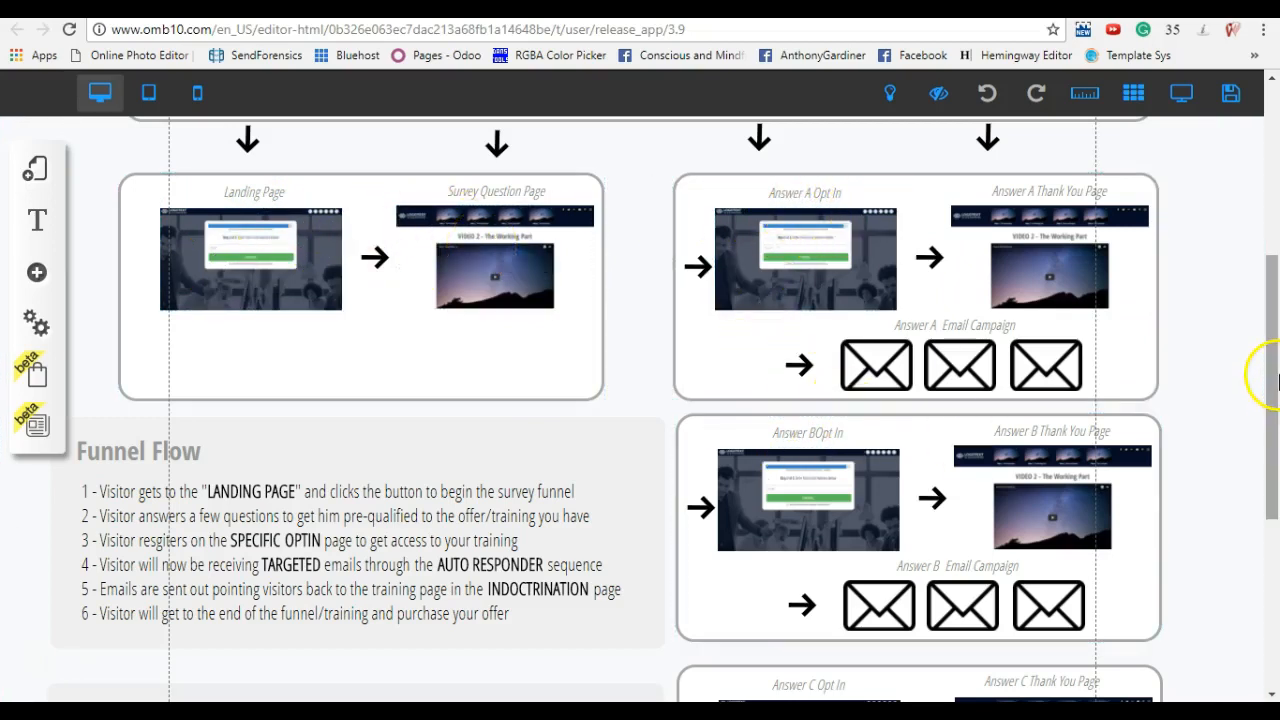
scroll("down", 3)
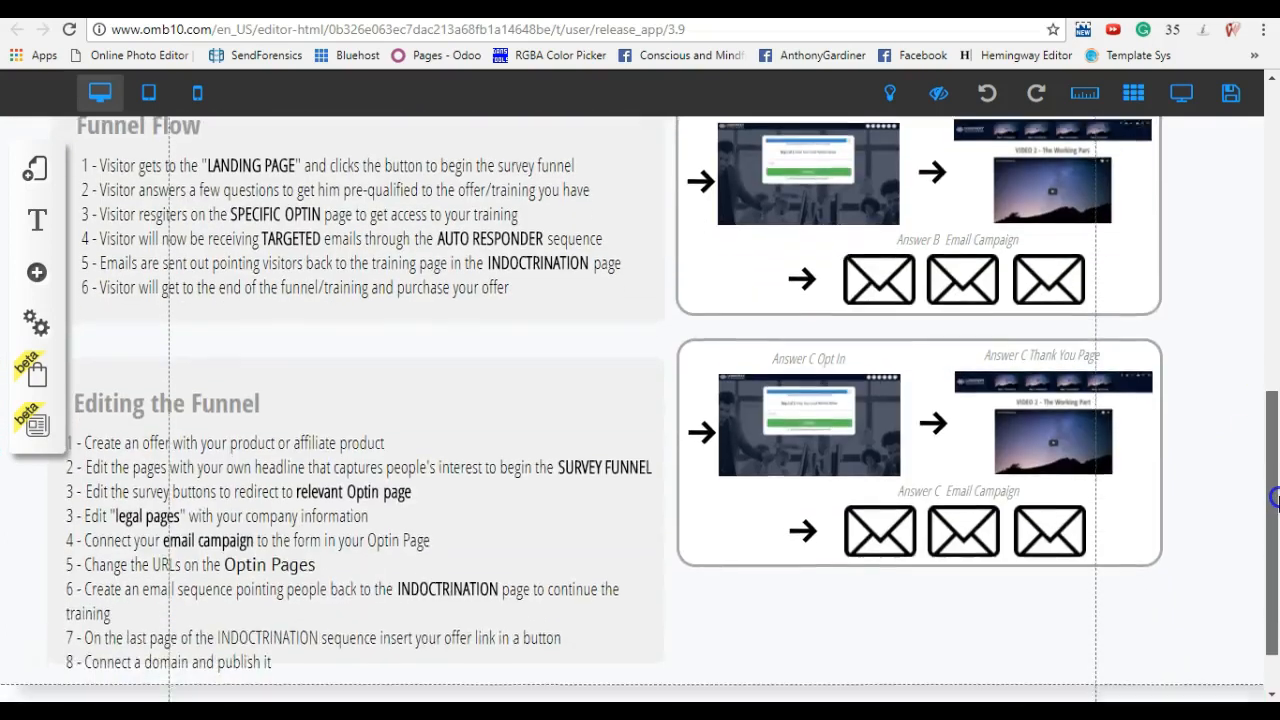
scroll("down", 3)
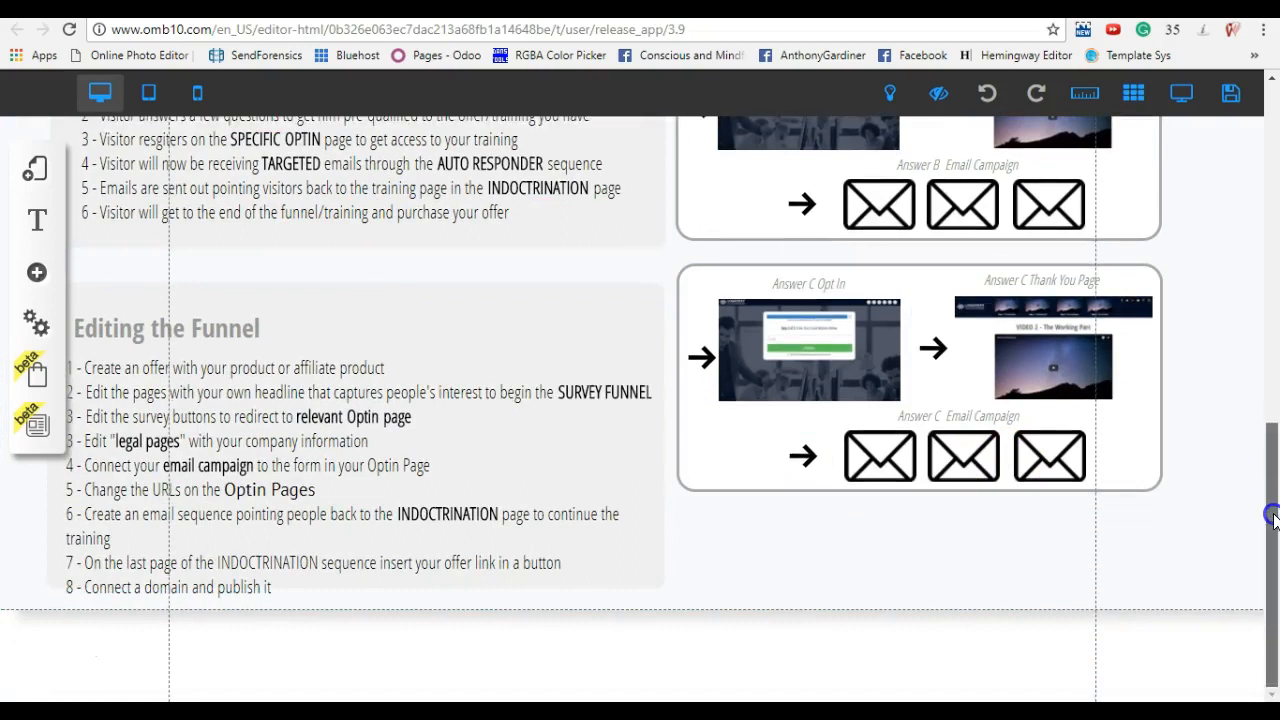
mouse_move(588, 656)
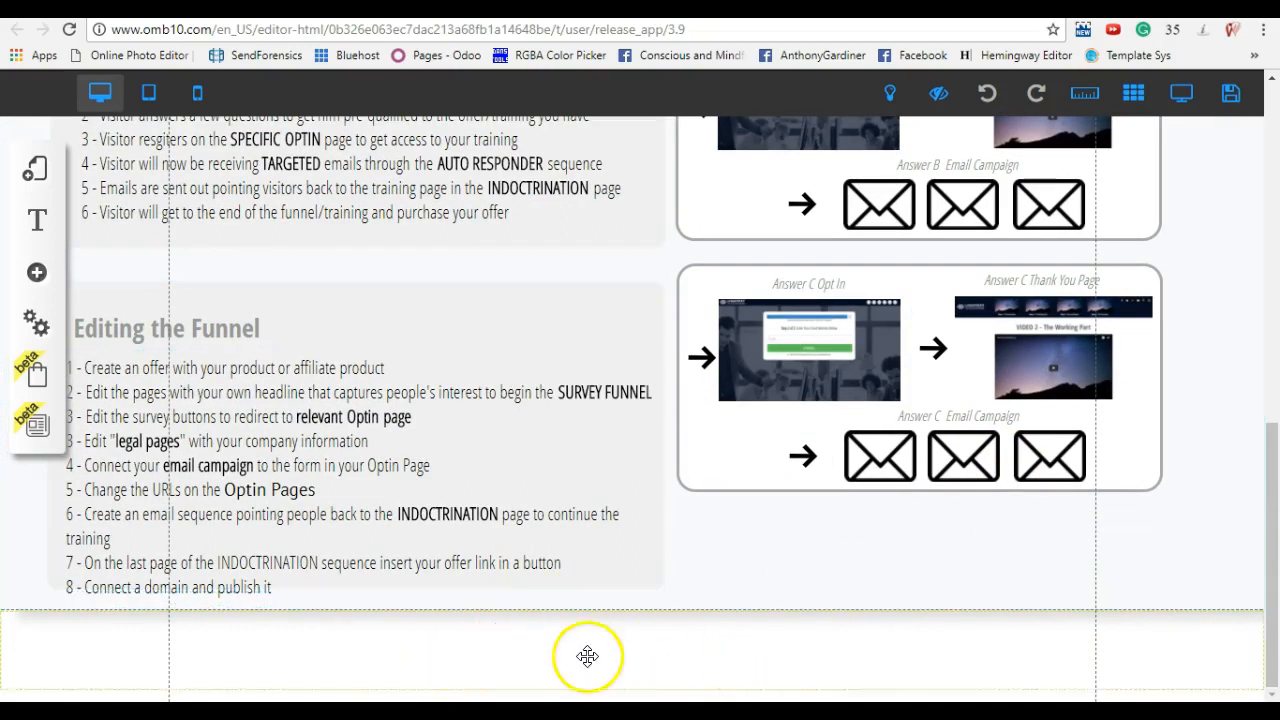
mouse_move(776, 592)
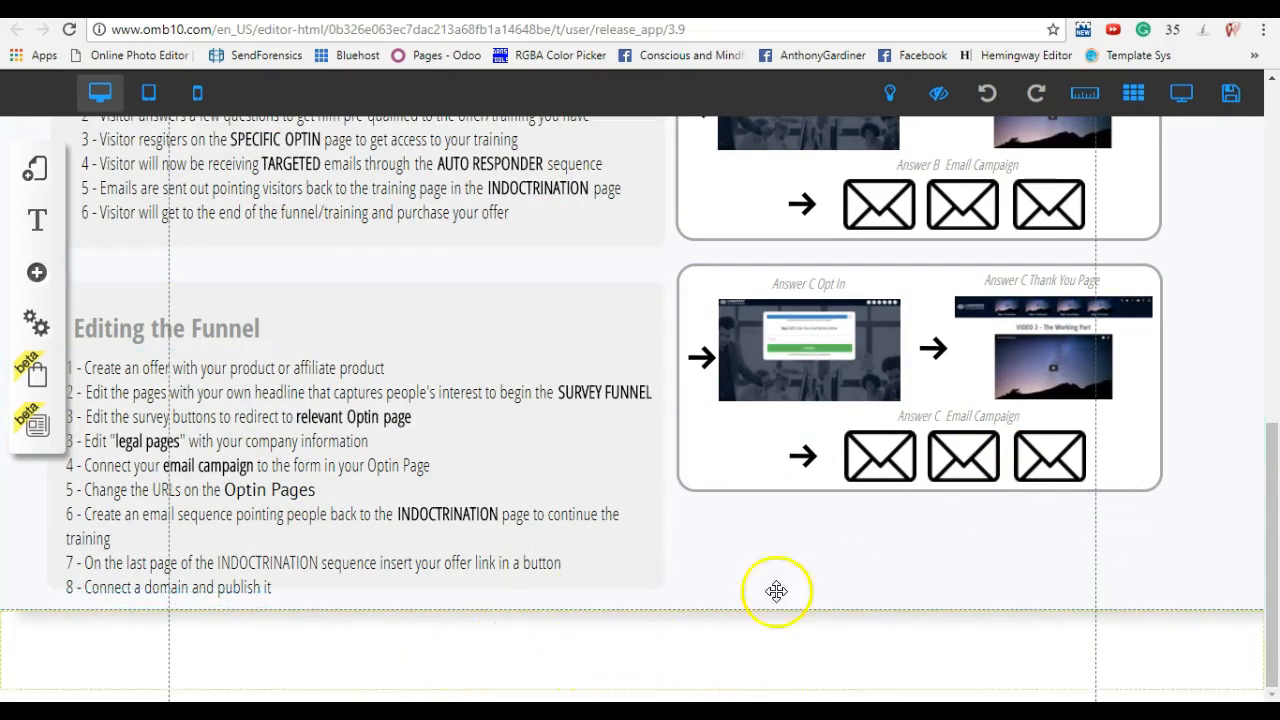